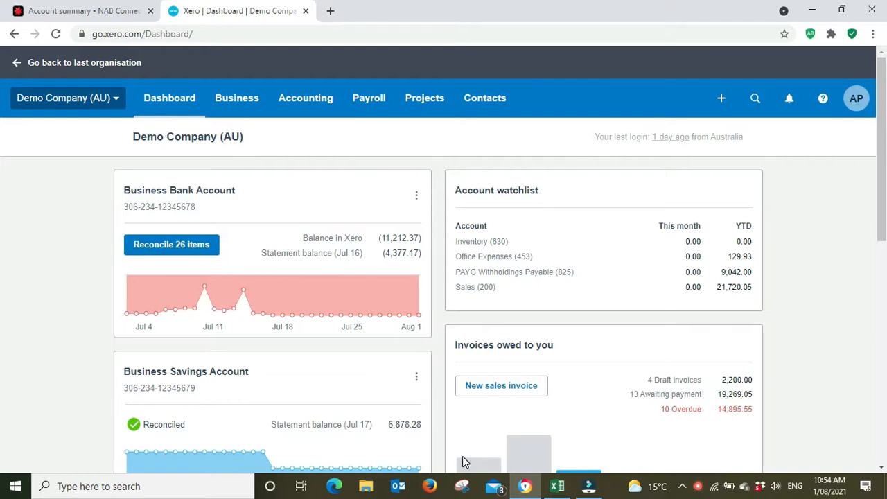
{"action": "mouse_move", "coordinate": [380, 108]}
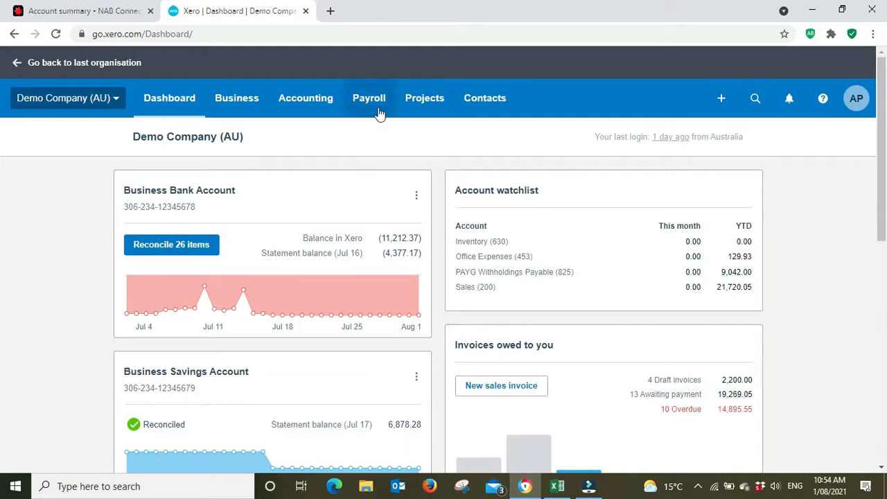
{"action": "mouse_move", "coordinate": [372, 99]}
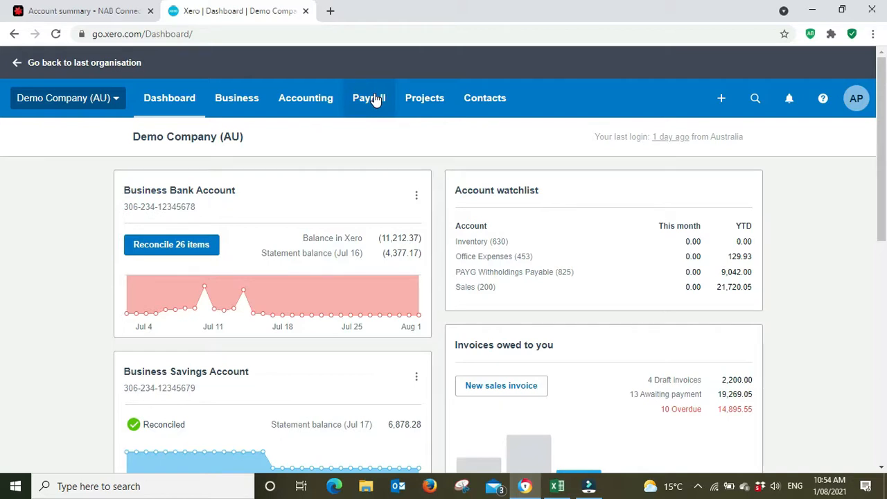
{"action": "mouse_move", "coordinate": [50, 146]}
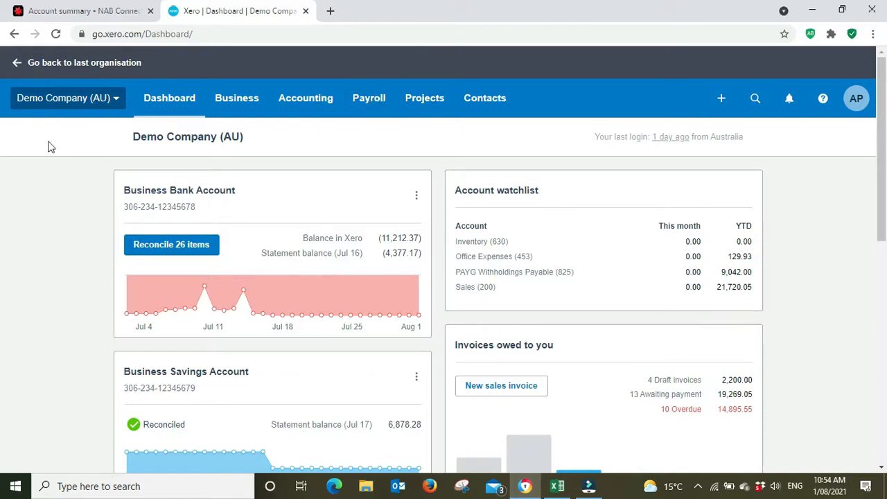
Go to Payroll > Pay Runs for Demo Company (AU) from the dashboard
{"action": "left_click", "coordinate": [369, 97]}
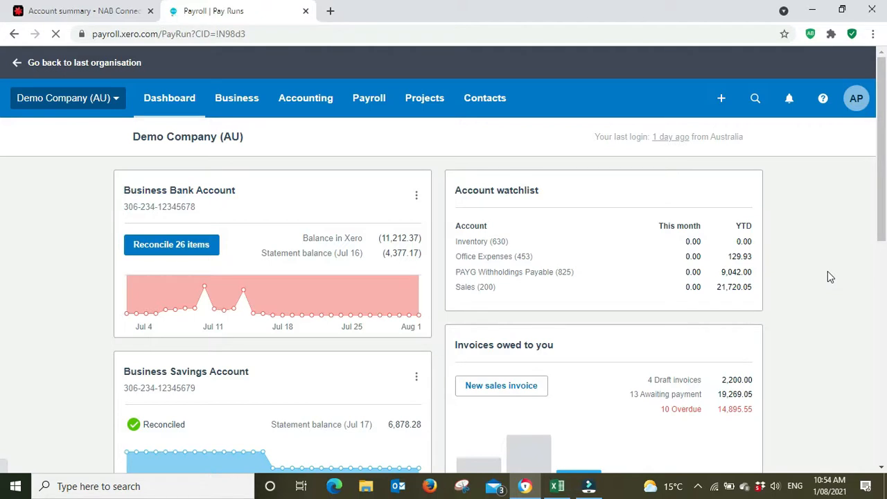
Load the Pay Runs page listing the fortnightly draft pay run and pay run history
{"action": "left_click", "coordinate": [369, 97]}
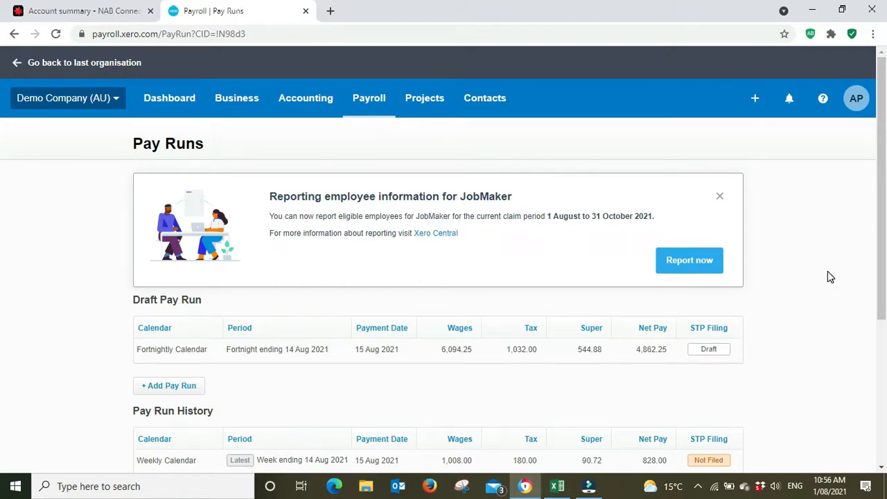
Open the posted Fortnightly Calendar pay run ending 31 Jul 2021 from Pay Run History
{"action": "scroll", "scroll_direction": "down", "scroll_amount": 3}
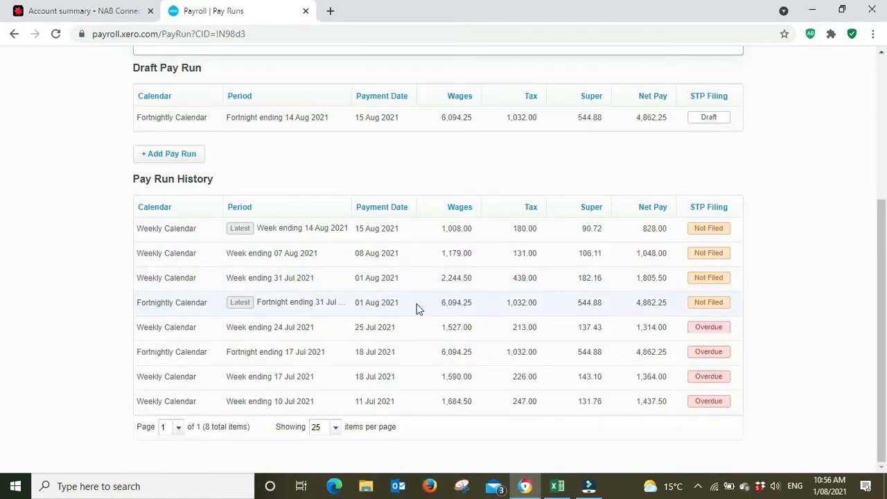
{"action": "mouse_move", "coordinate": [463, 310]}
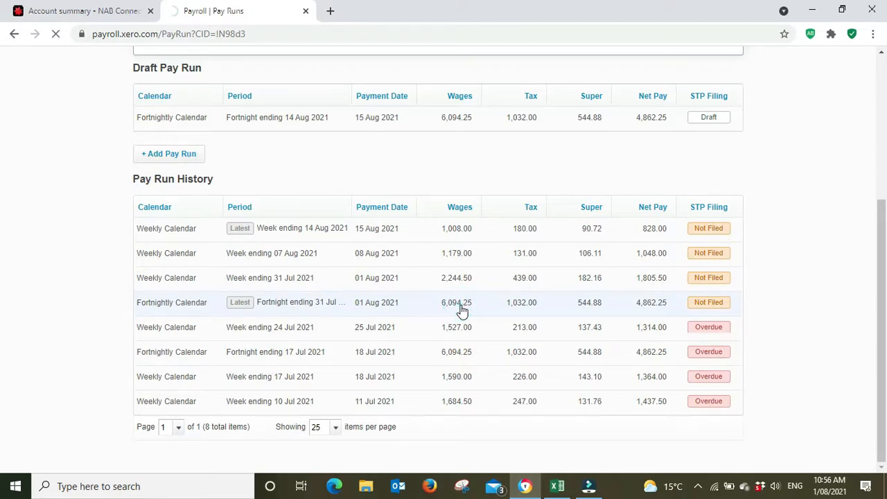
{"action": "left_click", "coordinate": [299, 302]}
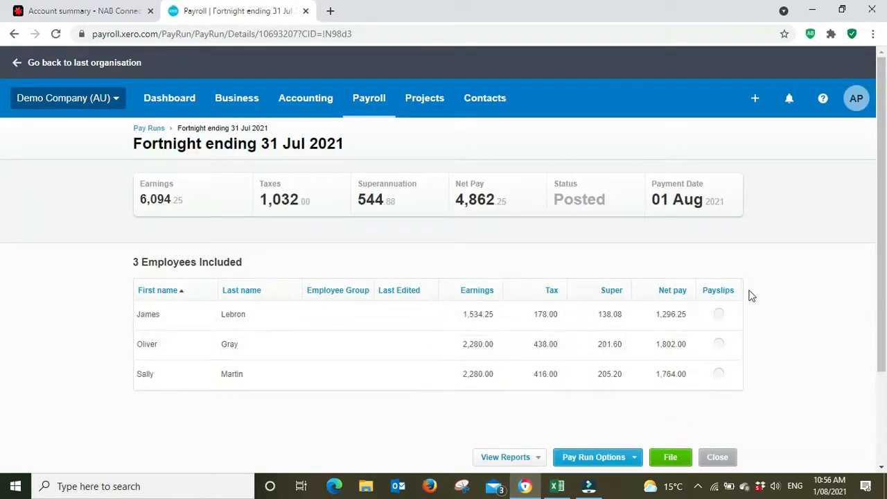
{"action": "mouse_move", "coordinate": [307, 391]}
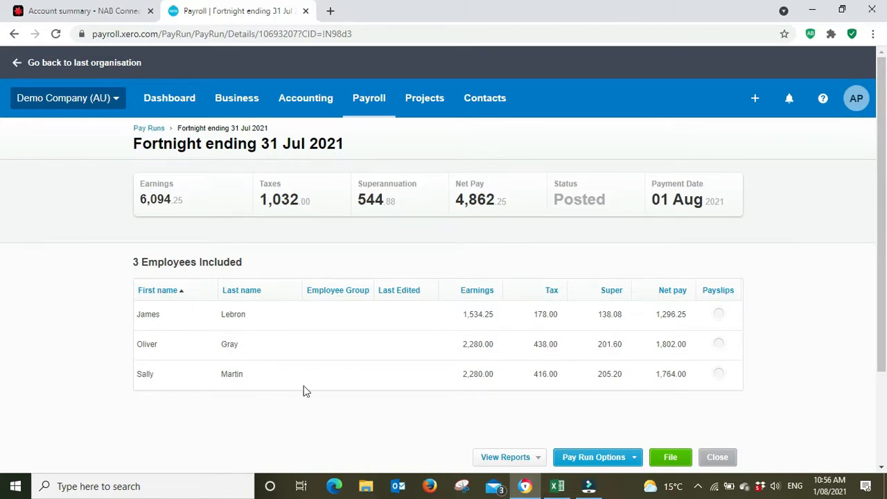
{"action": "mouse_move", "coordinate": [872, 330]}
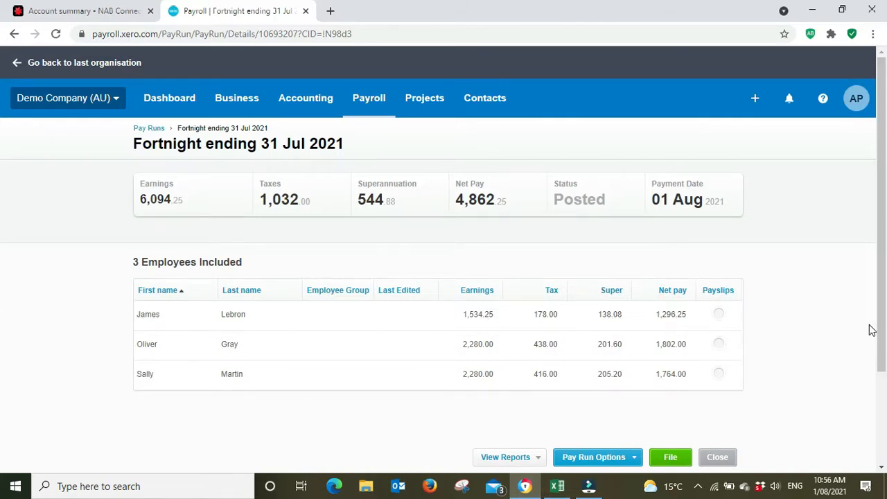
{"action": "scroll", "scroll_direction": "down", "scroll_amount": 3}
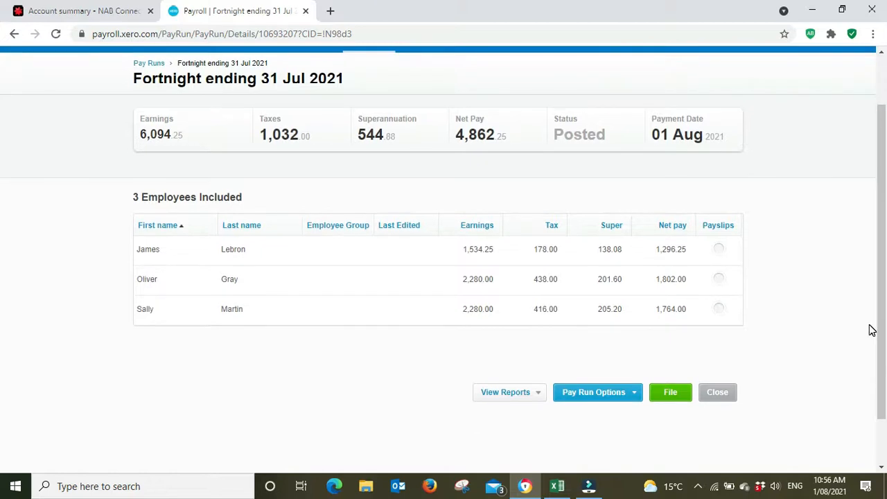
{"action": "mouse_move", "coordinate": [840, 329]}
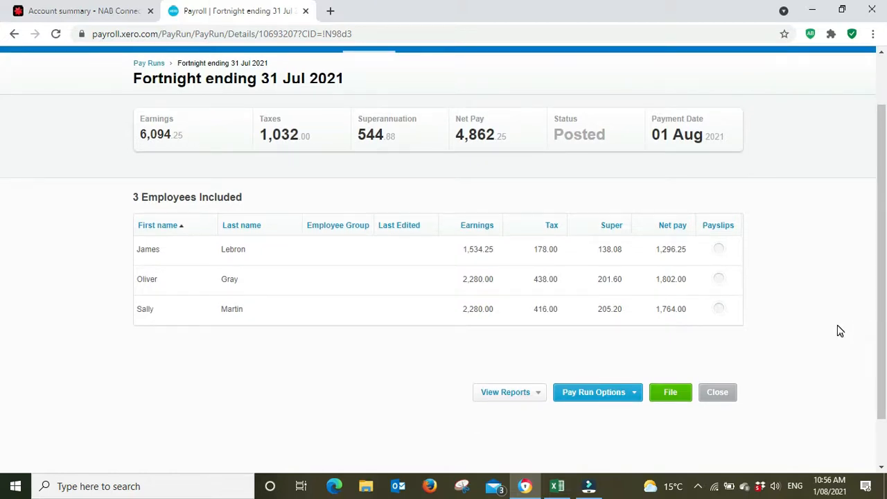
{"action": "mouse_move", "coordinate": [676, 413]}
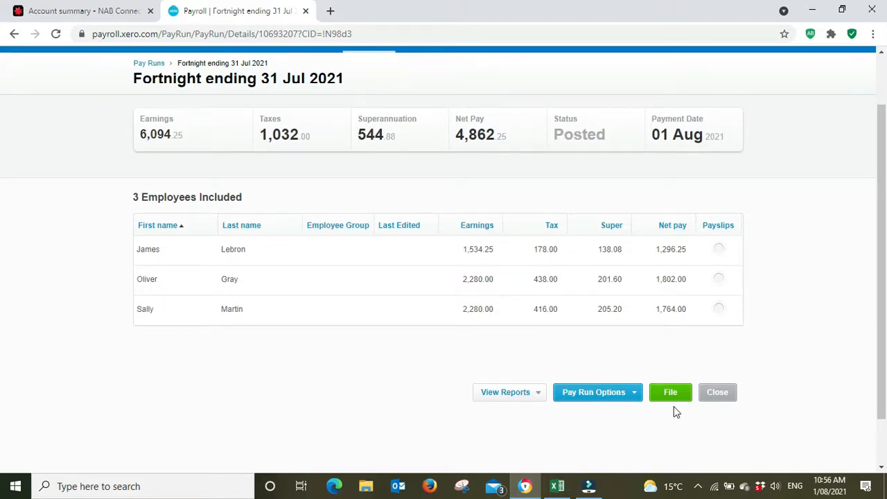
Download the pay run's ABA bank file 20210801.aba via Pay Run Options
{"action": "left_click", "coordinate": [593, 391]}
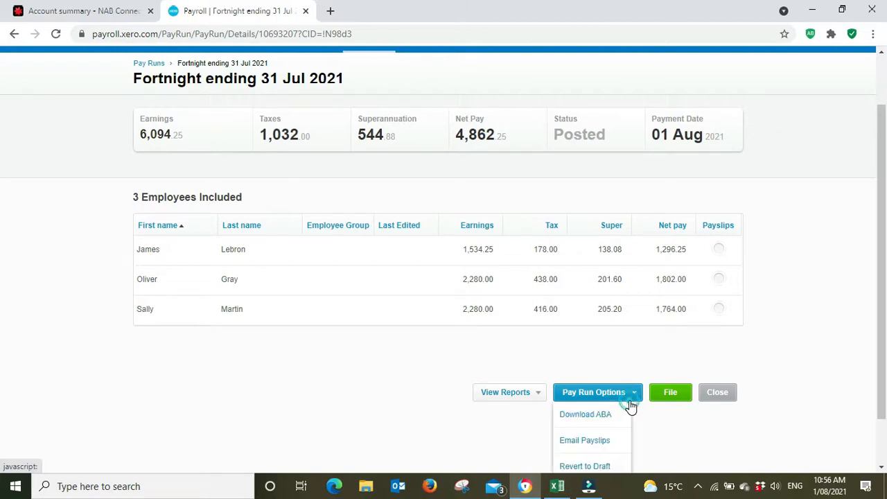
{"action": "mouse_move", "coordinate": [585, 415]}
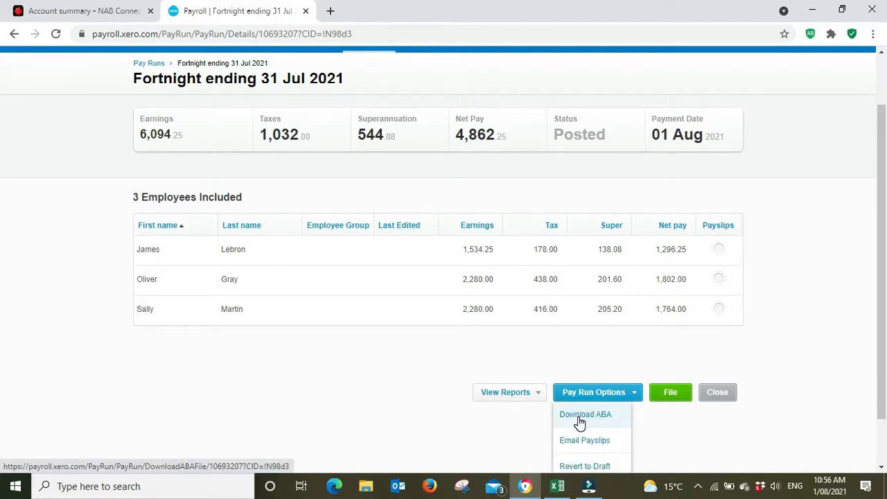
{"action": "left_click", "coordinate": [585, 413]}
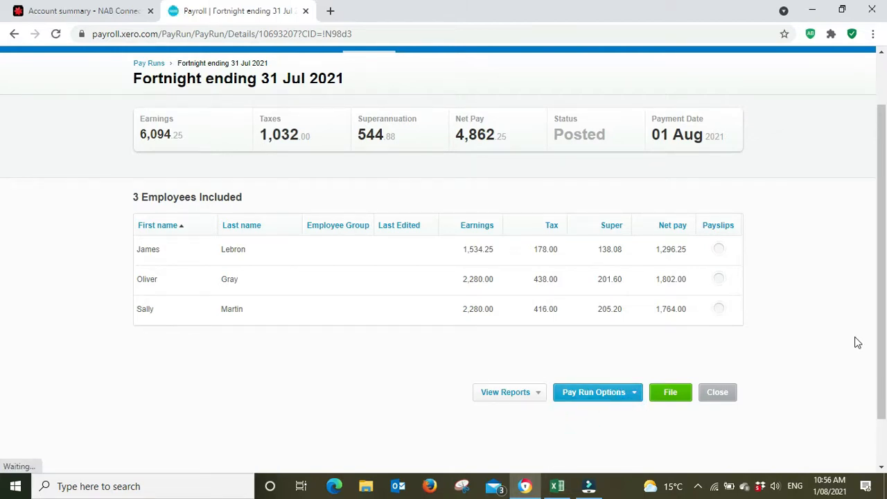
{"action": "left_click", "coordinate": [670, 390]}
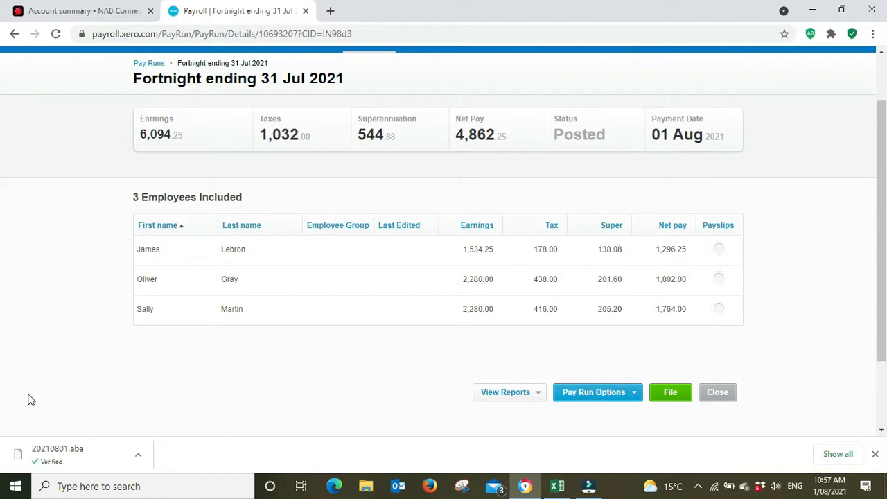
{"action": "mouse_move", "coordinate": [15, 454]}
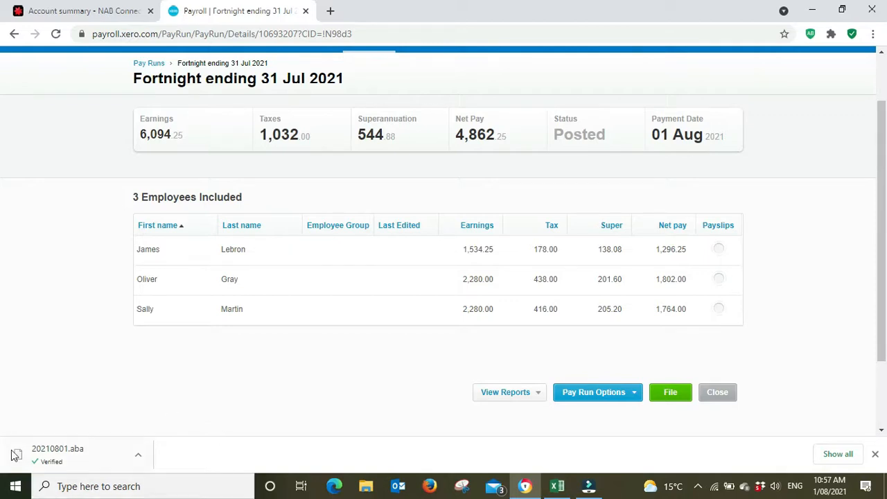
{"action": "mouse_move", "coordinate": [55, 457]}
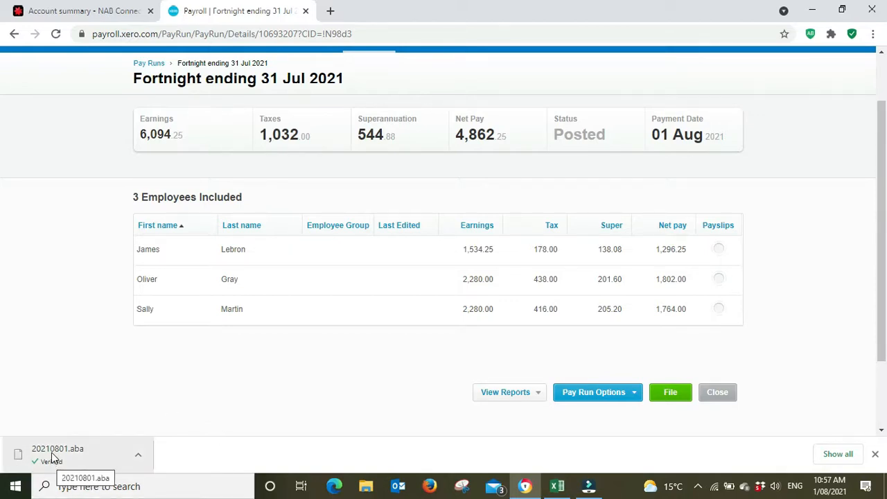
{"action": "mouse_move", "coordinate": [40, 459]}
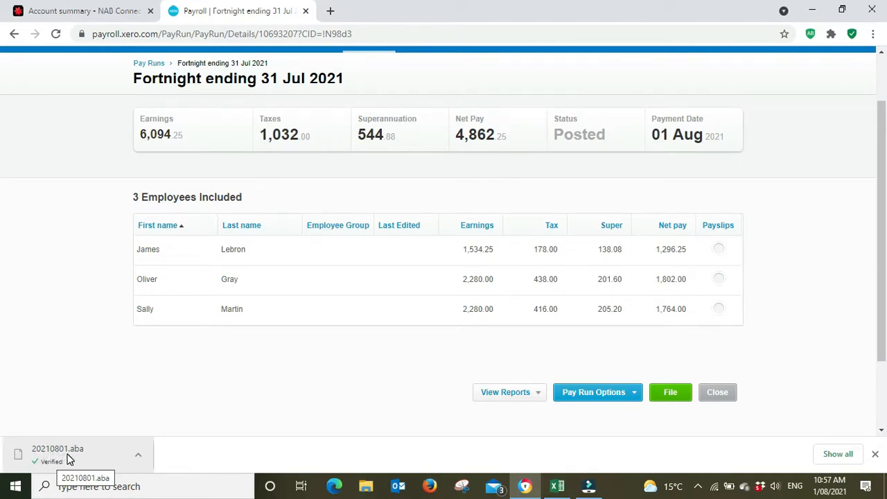
{"action": "mouse_move", "coordinate": [366, 371]}
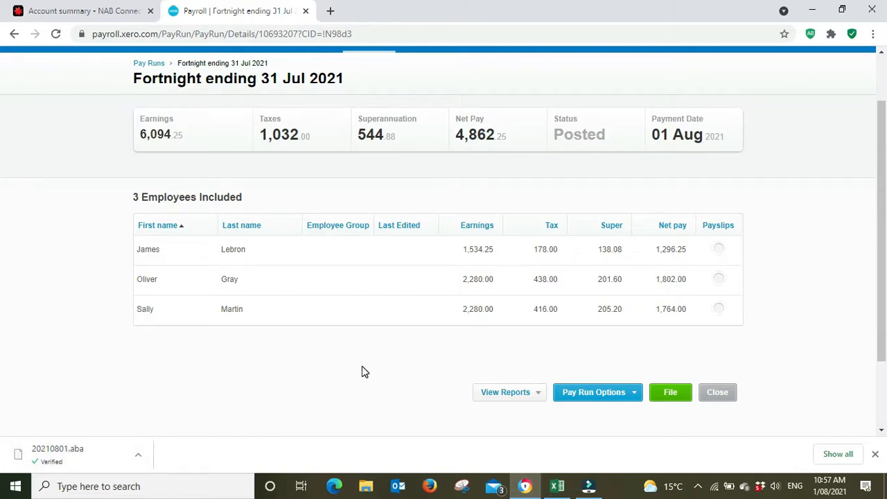
{"action": "mouse_move", "coordinate": [67, 455]}
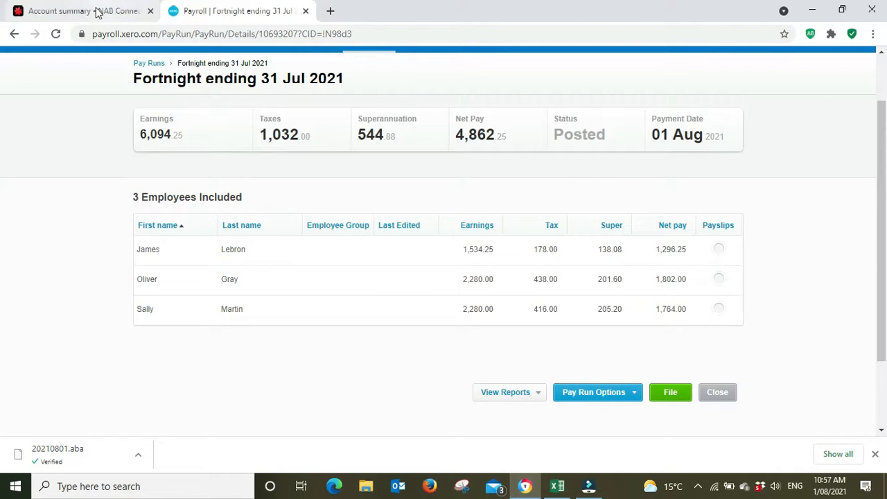
{"action": "mouse_move", "coordinate": [76, 11]}
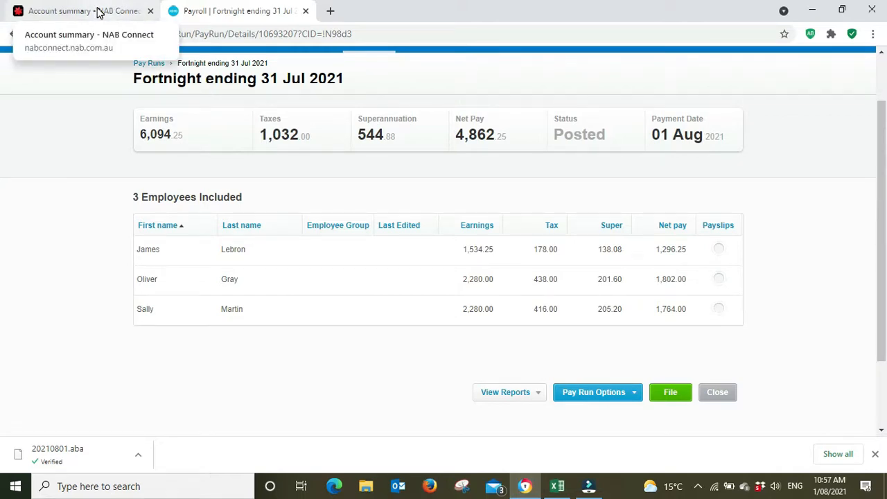
Switch to NAB Connect and bring up the Payments menu's file upload option
{"action": "left_click", "coordinate": [83, 11]}
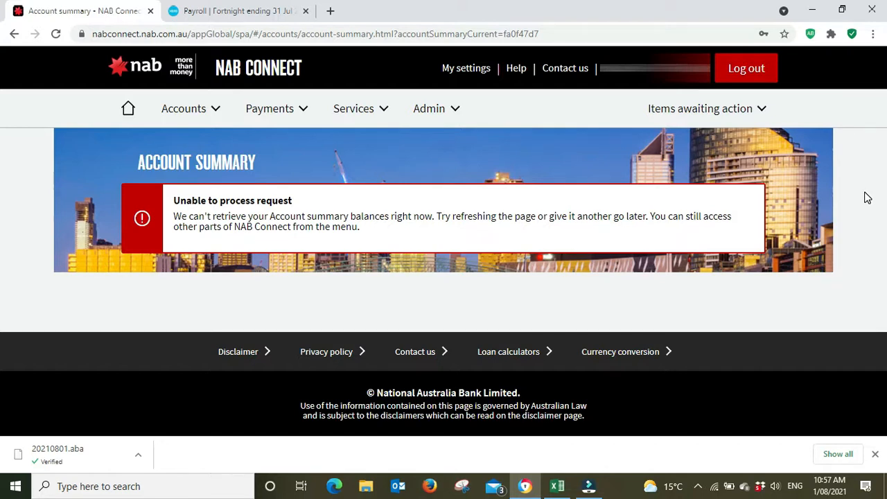
{"action": "mouse_move", "coordinate": [873, 237]}
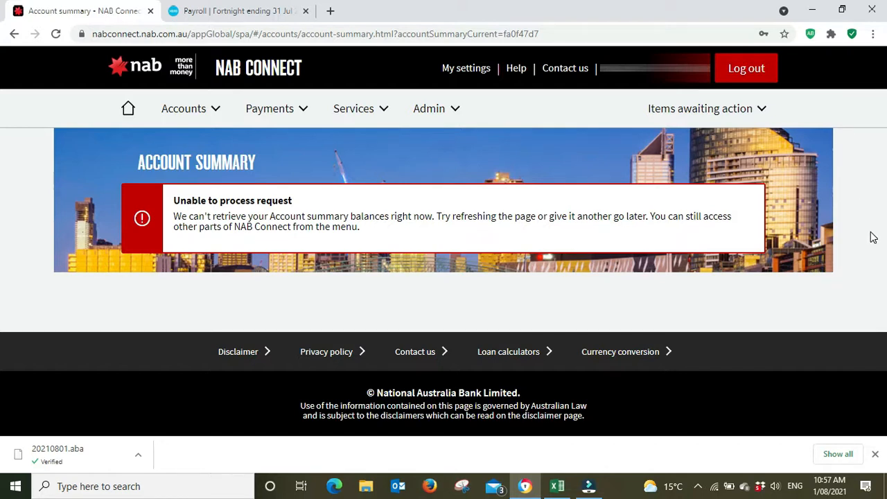
{"action": "mouse_move", "coordinate": [271, 144]}
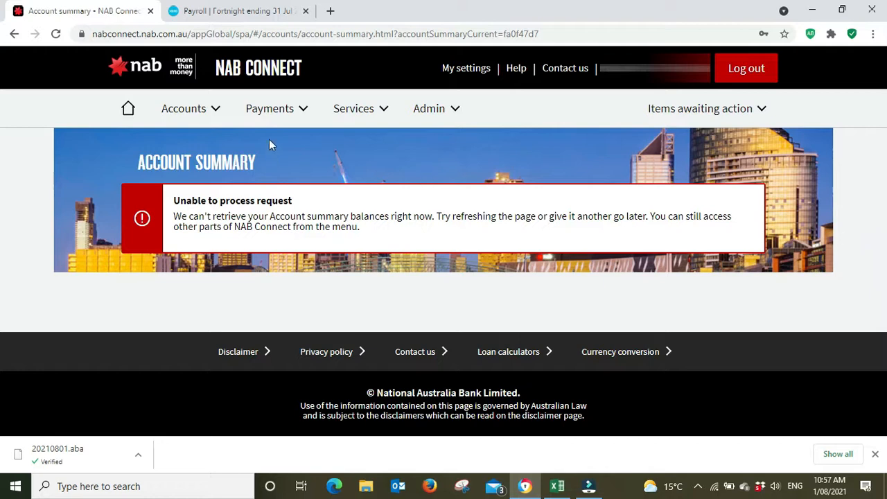
{"action": "left_click", "coordinate": [269, 108]}
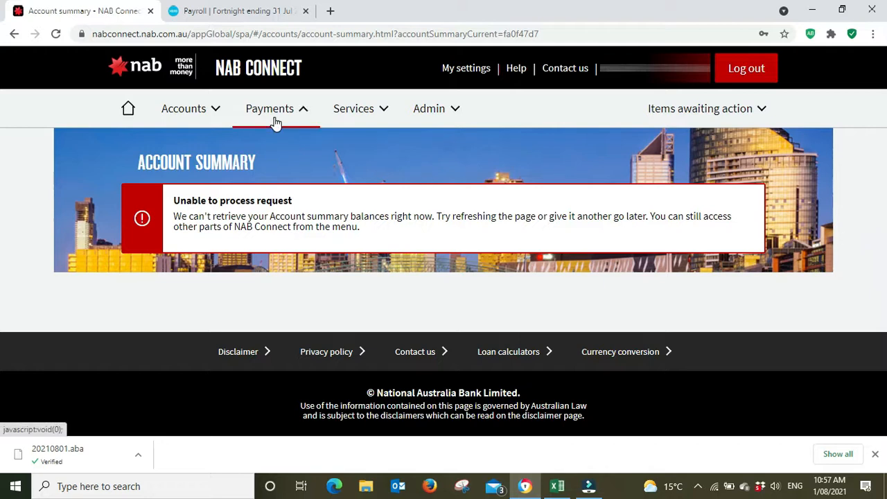
{"action": "mouse_move", "coordinate": [294, 112]}
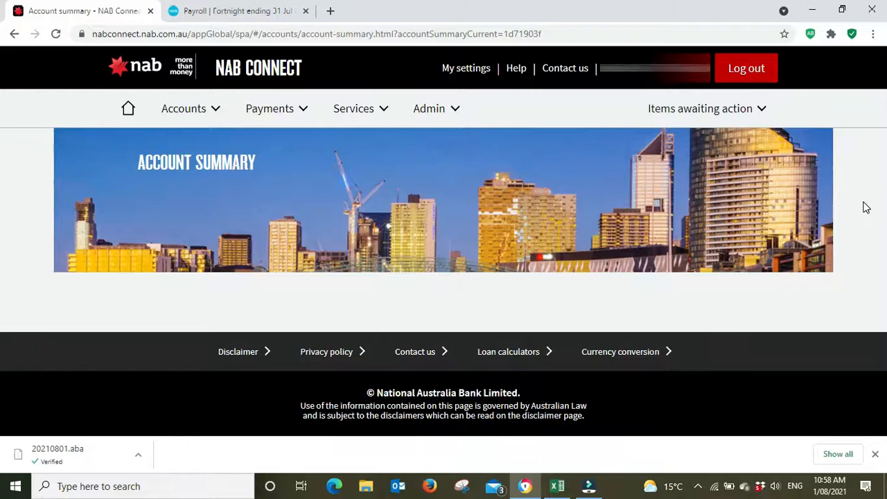
{"action": "mouse_move", "coordinate": [291, 111]}
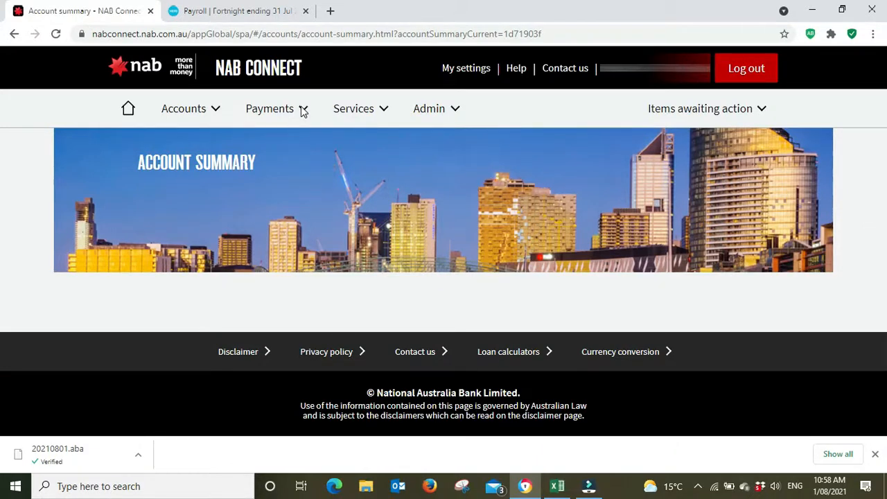
{"action": "mouse_move", "coordinate": [296, 95]}
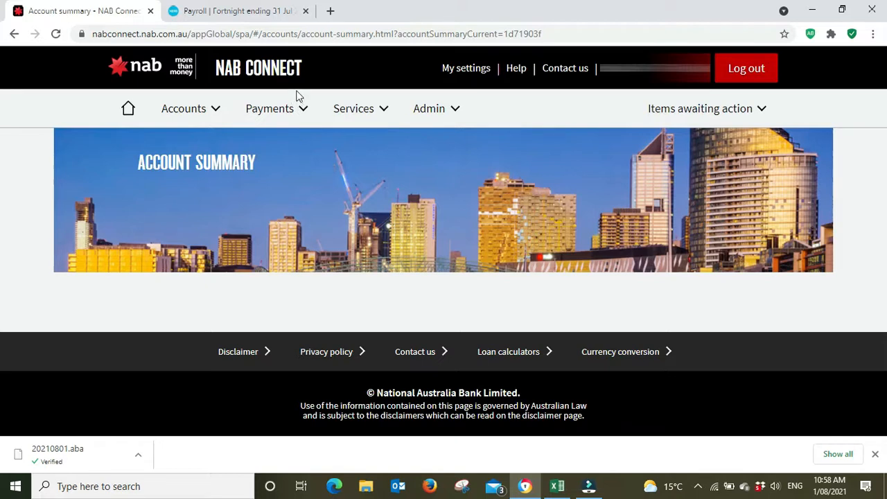
{"action": "left_click", "coordinate": [269, 108]}
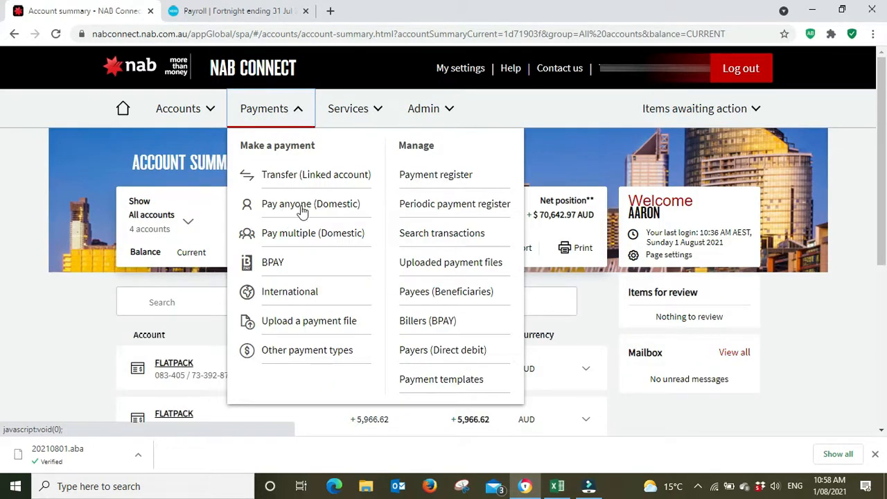
{"action": "mouse_move", "coordinate": [316, 326]}
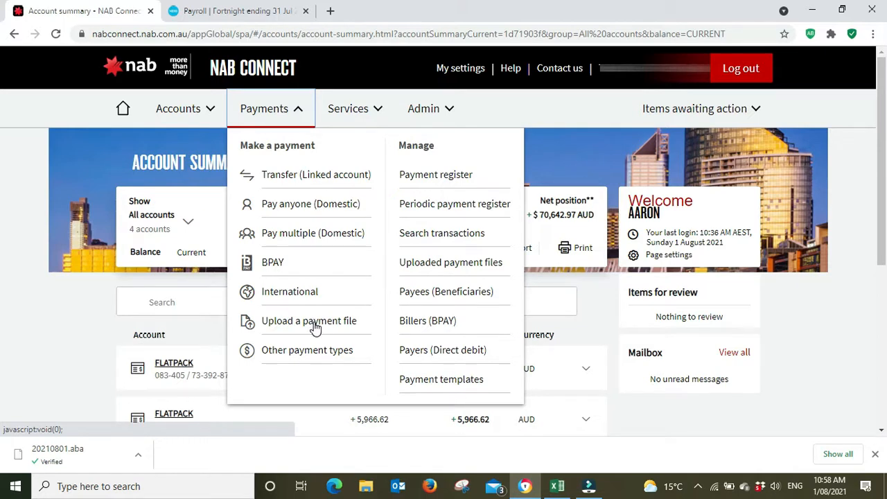
{"action": "left_click", "coordinate": [310, 320]}
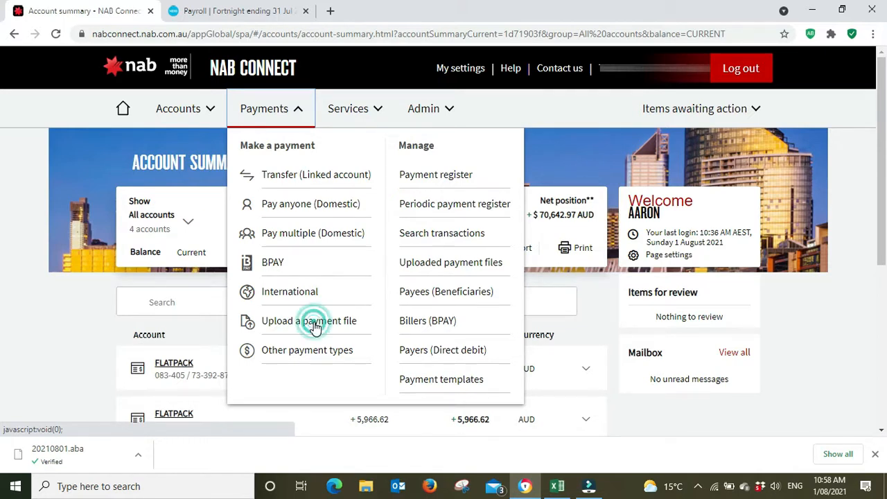
Start a Payroll-type payment file upload and attach 20210801.aba
{"action": "left_click", "coordinate": [307, 320]}
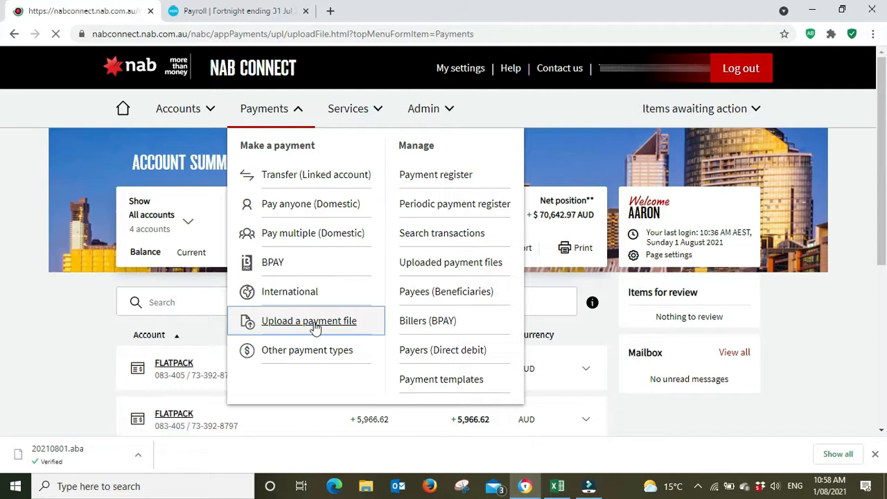
{"action": "left_click", "coordinate": [308, 320]}
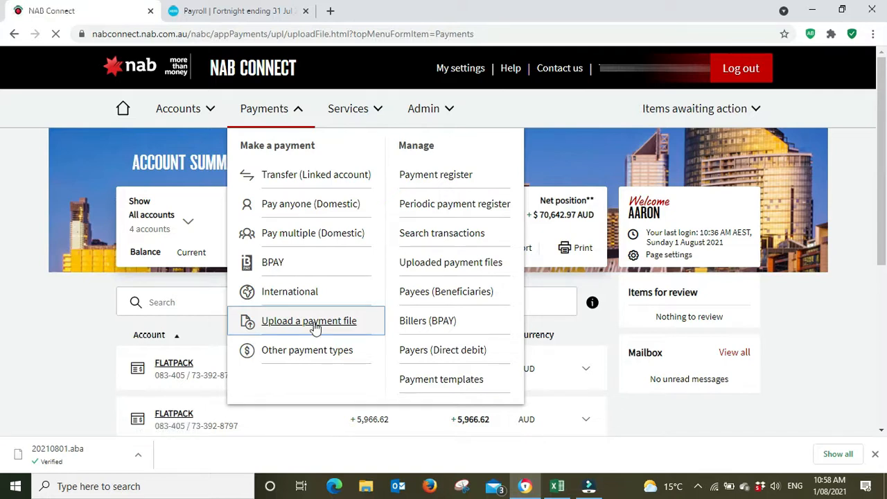
{"action": "left_click", "coordinate": [307, 320]}
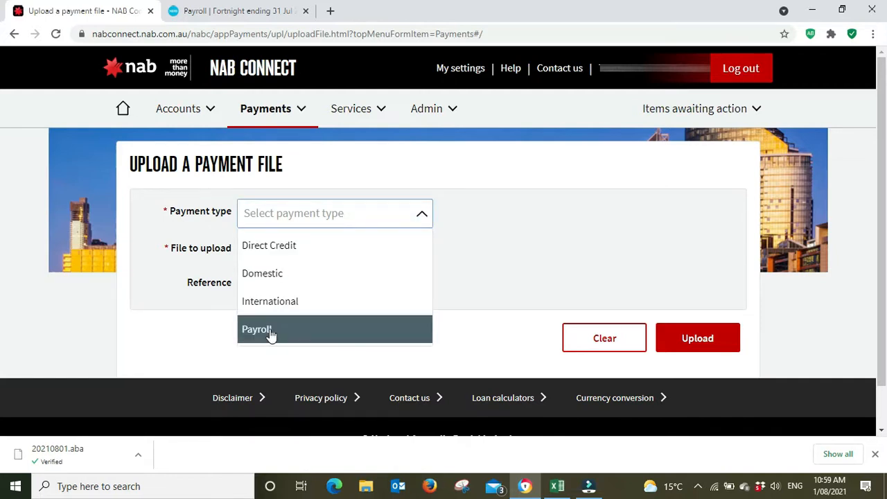
{"action": "left_click", "coordinate": [258, 330]}
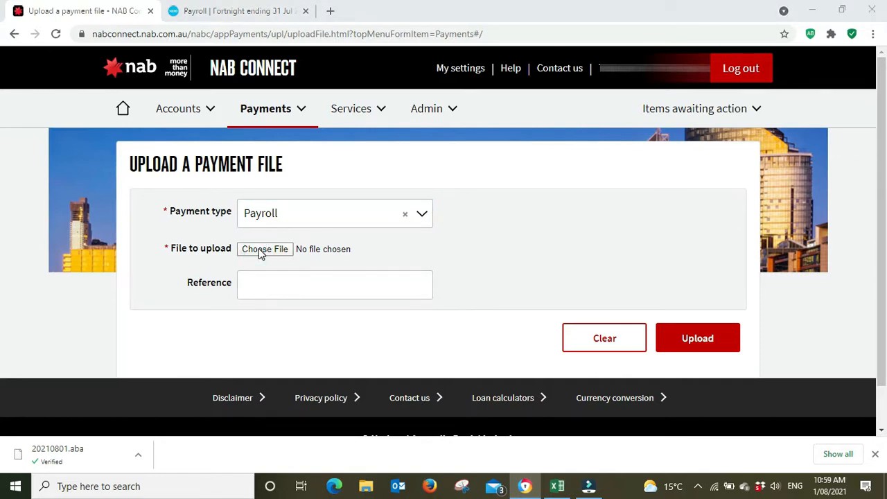
{"action": "left_click", "coordinate": [265, 250]}
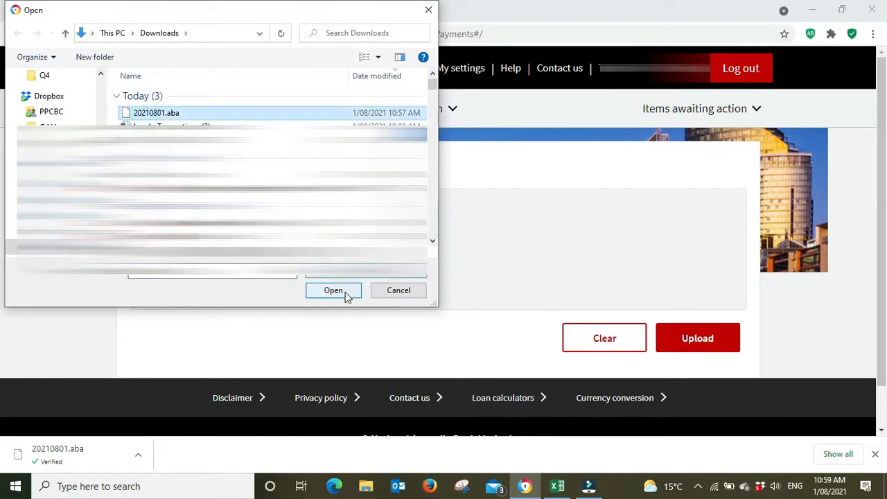
{"action": "left_click", "coordinate": [333, 289]}
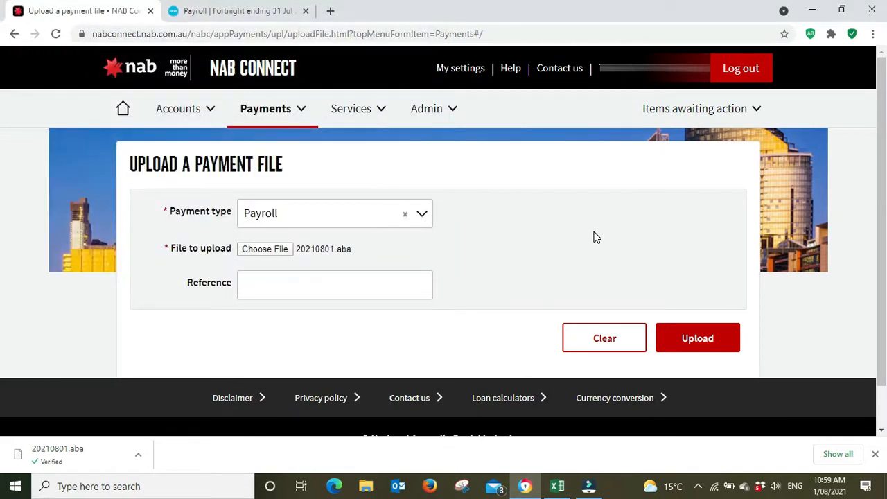
{"action": "mouse_move", "coordinate": [310, 262]}
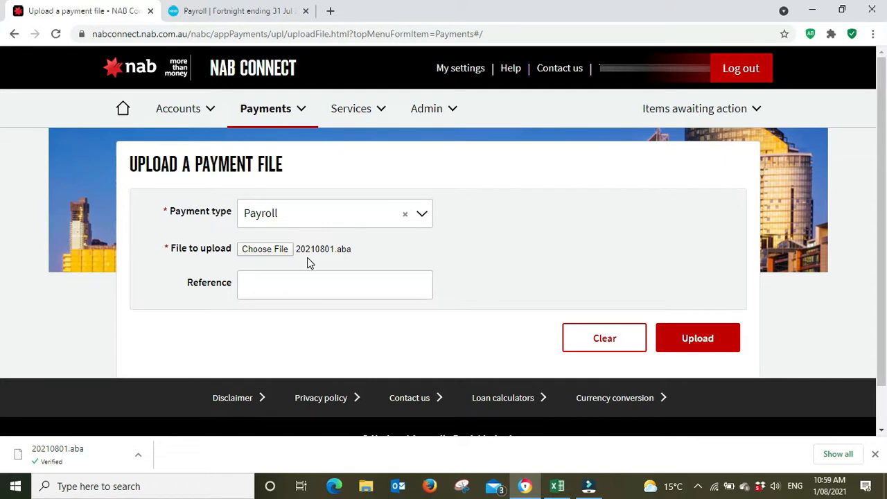
{"action": "mouse_move", "coordinate": [31, 424]}
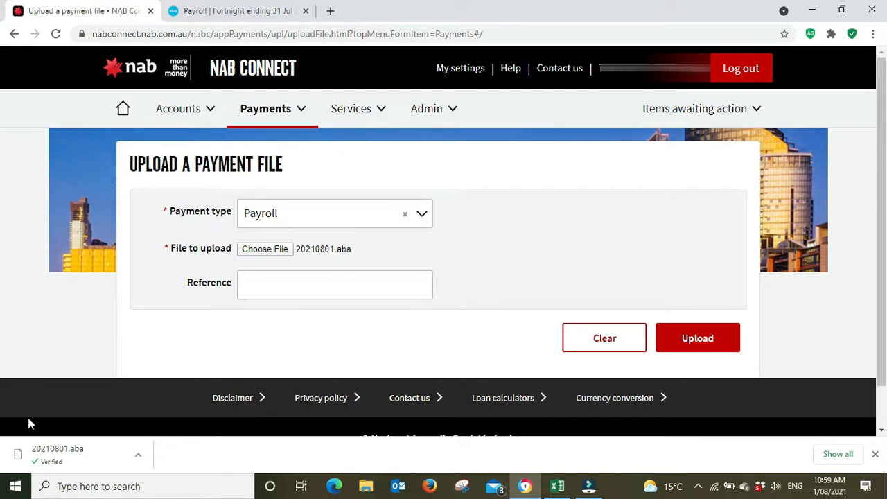
{"action": "mouse_move", "coordinate": [271, 418]}
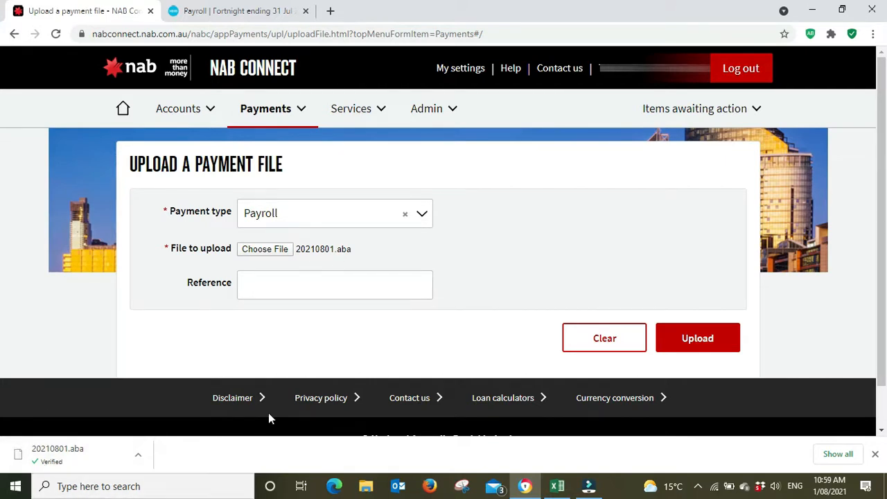
Enter the reference 'Payroll 3107' and submit the file for upload
{"action": "left_click", "coordinate": [335, 284]}
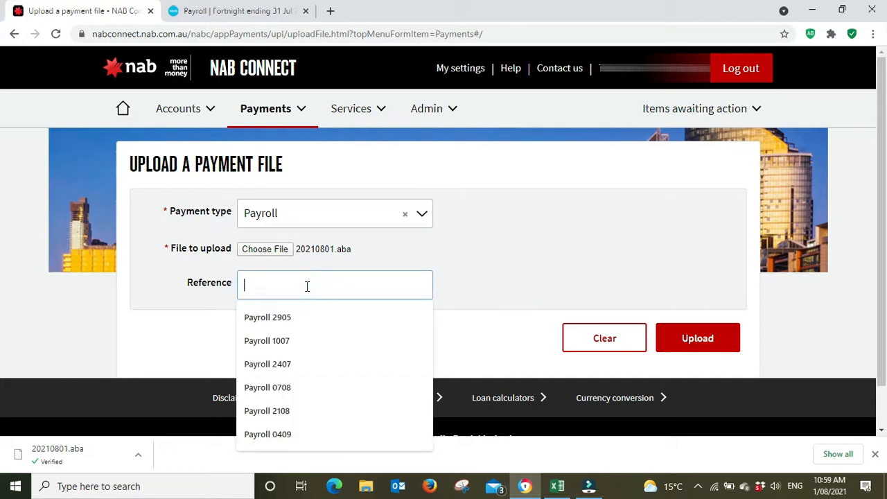
{"action": "type", "text": "Payr"}
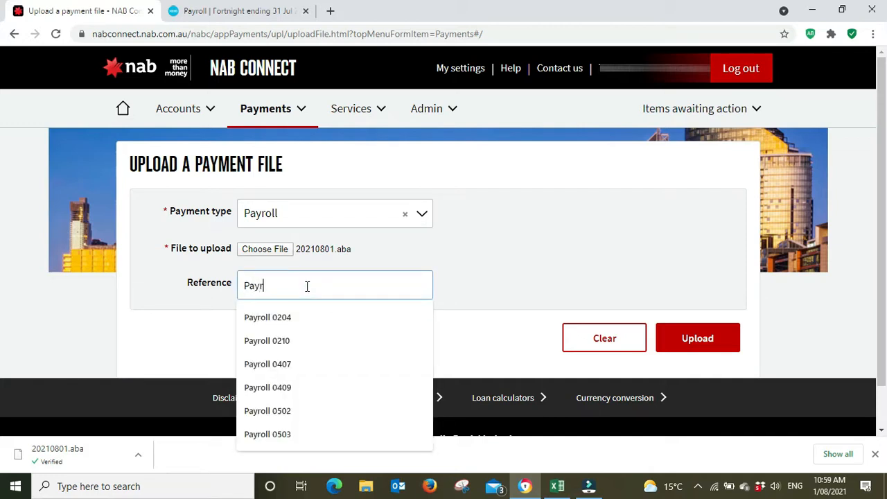
{"action": "type", "text": "oll"}
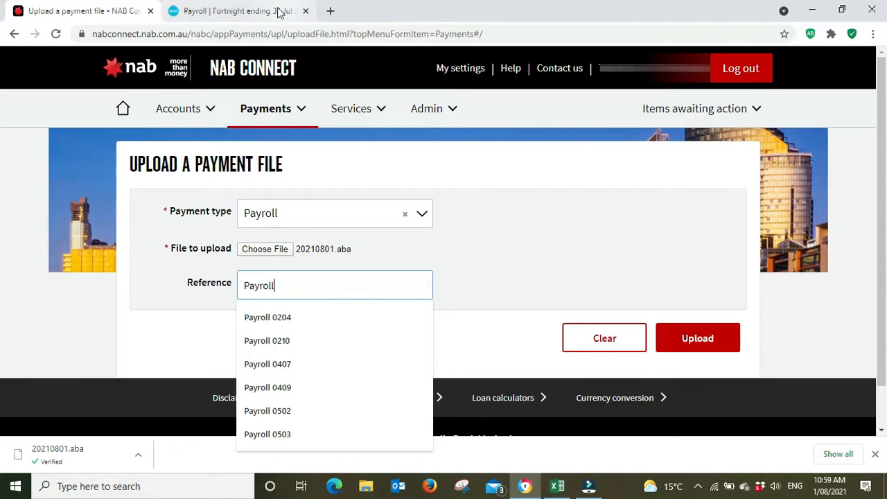
{"action": "left_click", "coordinate": [236, 11]}
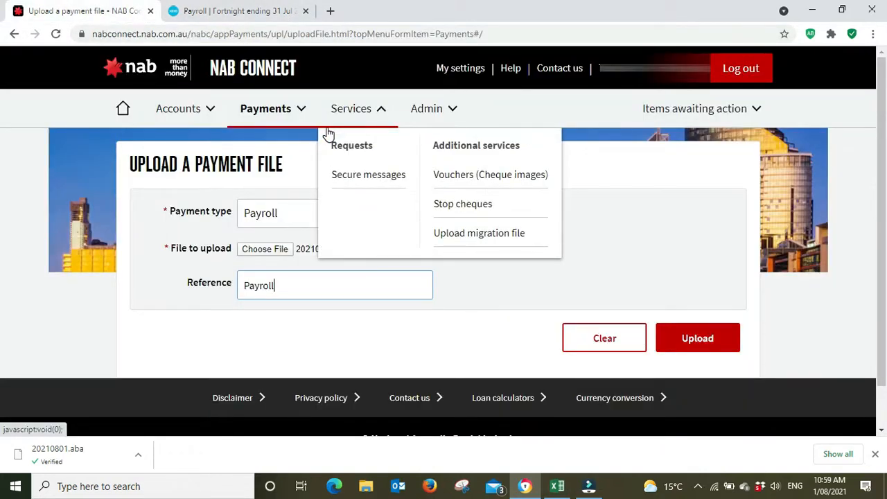
{"action": "type", "text": "3107"}
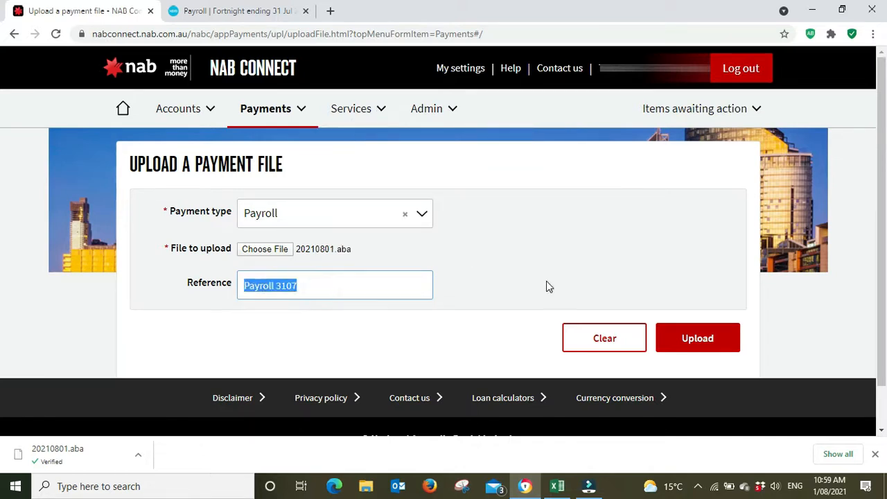
{"action": "mouse_move", "coordinate": [623, 262]}
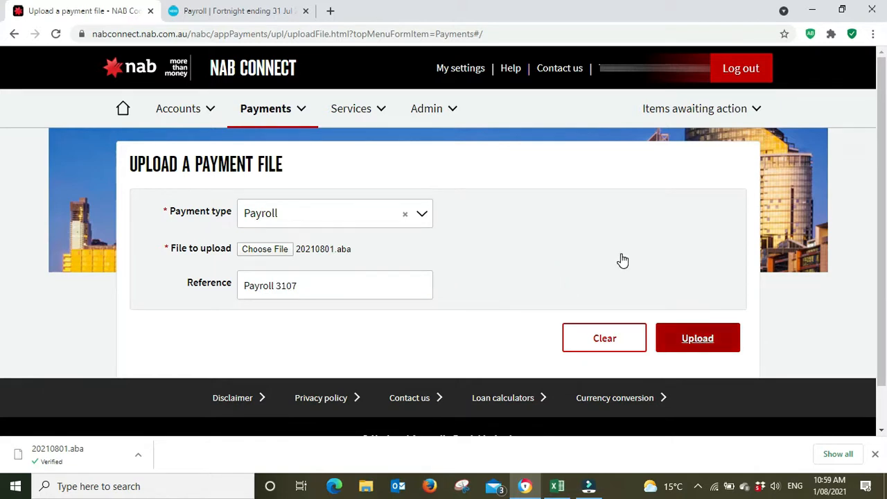
{"action": "left_click", "coordinate": [697, 338]}
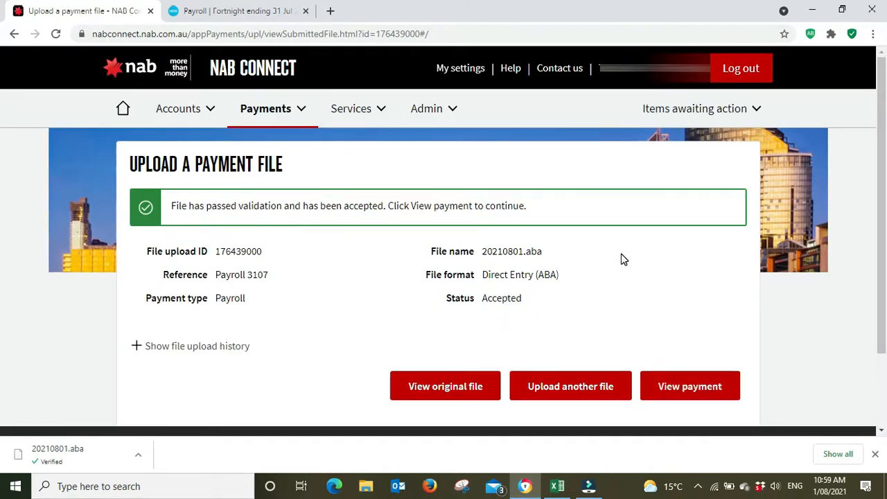
{"action": "mouse_move", "coordinate": [312, 219]}
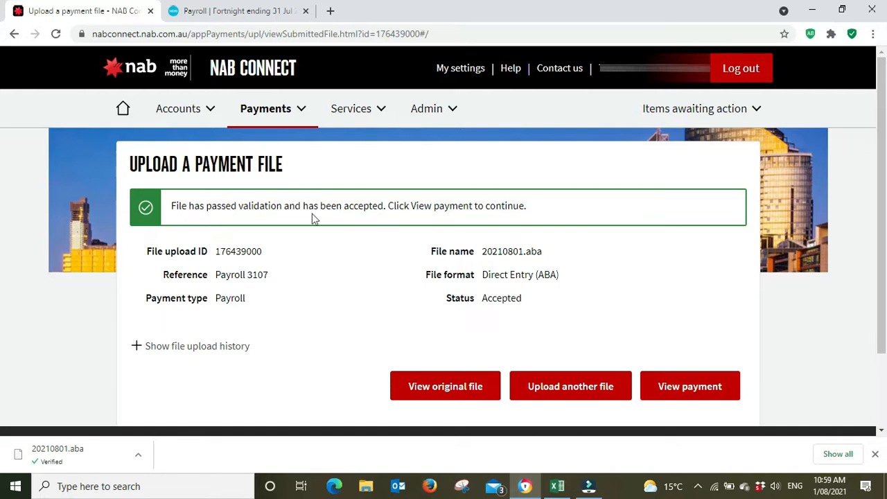
{"action": "mouse_move", "coordinate": [690, 385]}
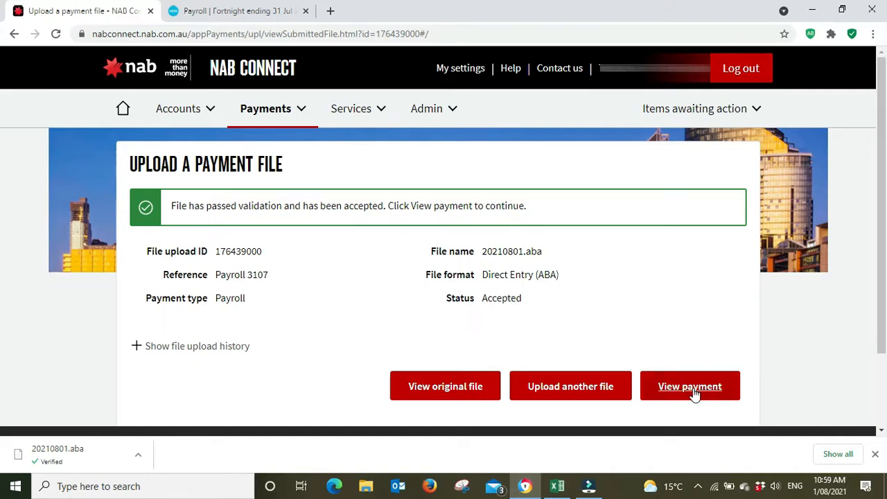
{"action": "mouse_move", "coordinate": [690, 385]}
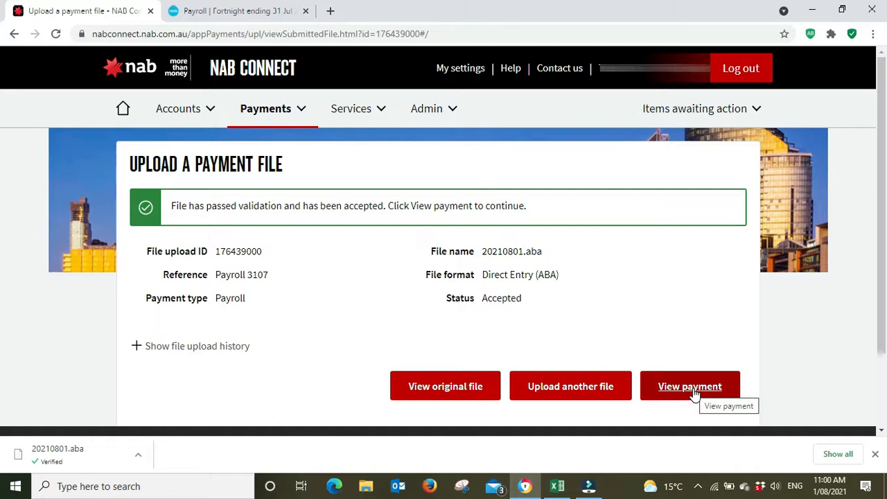
View the uploaded payment's details: four credits totalling AUD 4,862.25
{"action": "left_click", "coordinate": [690, 385]}
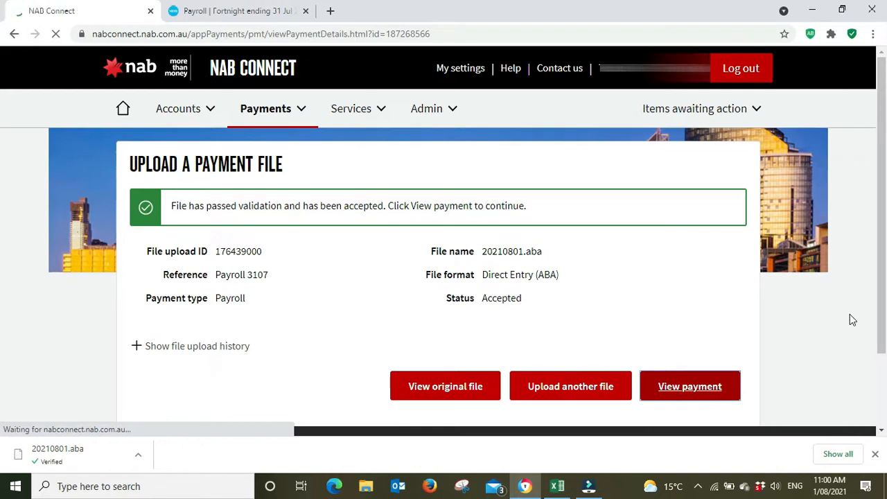
{"action": "left_click", "coordinate": [690, 385]}
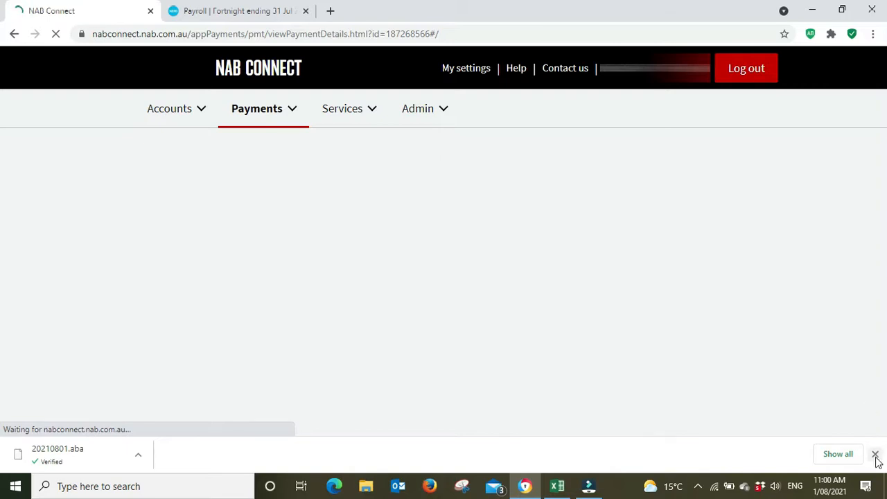
{"action": "left_click", "coordinate": [876, 455]}
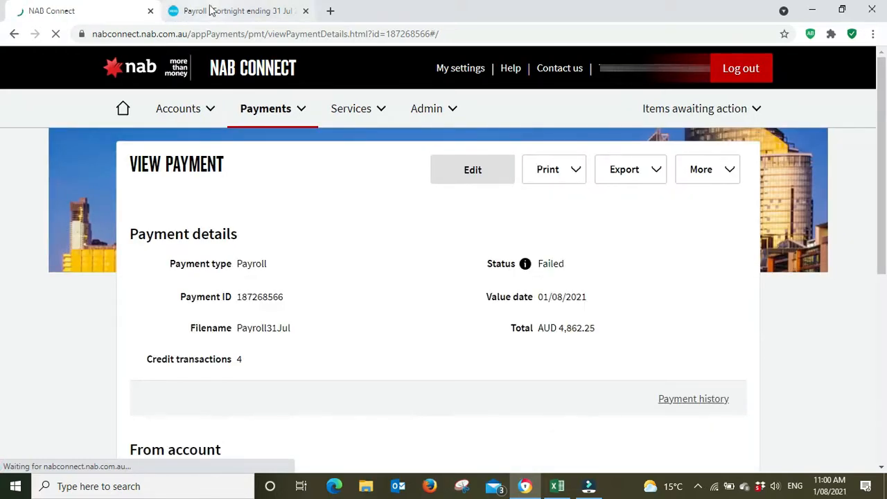
Compare Xero's net pay of 4,862.25 with NAB Connect's transaction list amounts
{"action": "left_click", "coordinate": [238, 11]}
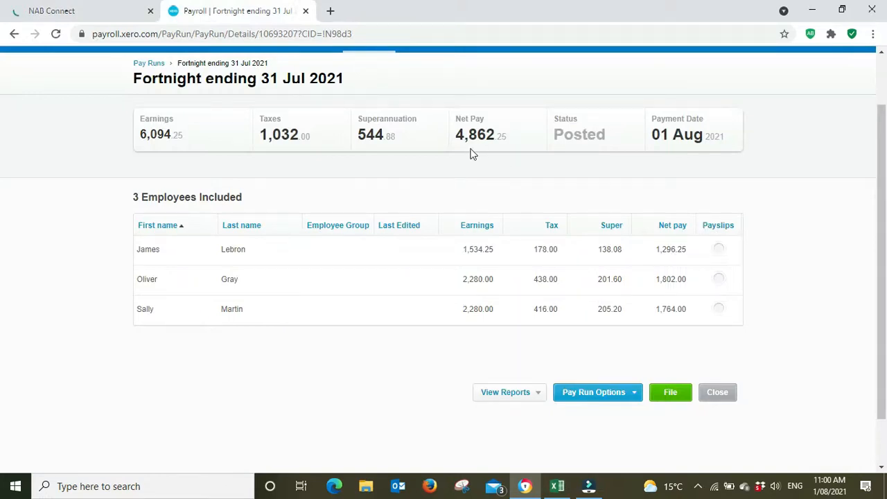
{"action": "mouse_move", "coordinate": [506, 150]}
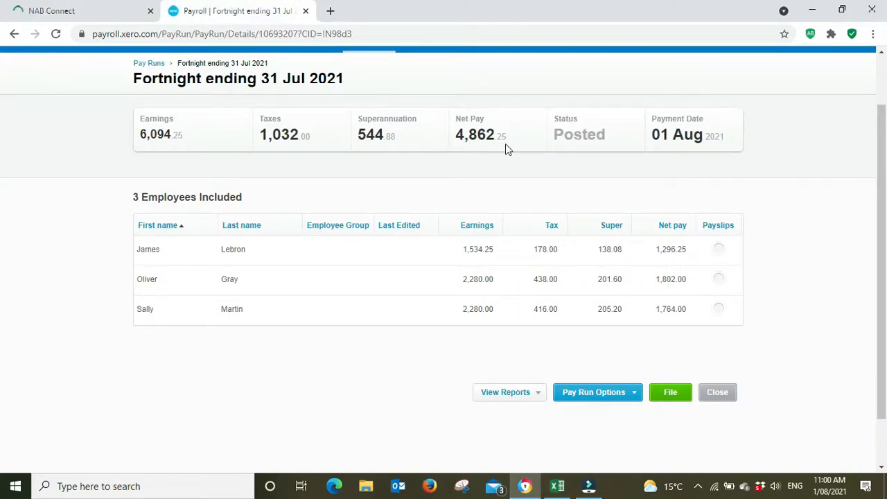
{"action": "left_click", "coordinate": [69, 11]}
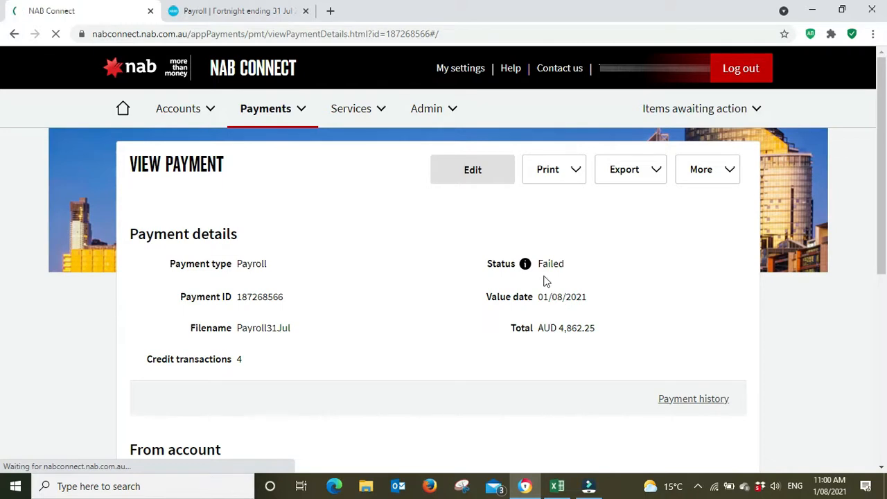
{"action": "scroll", "scroll_direction": "down", "scroll_amount": 3}
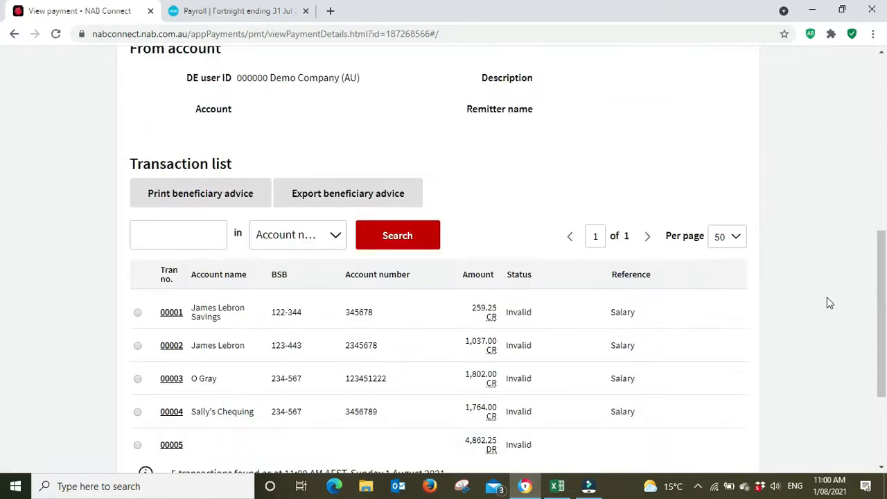
{"action": "scroll", "scroll_direction": "down", "scroll_amount": 3}
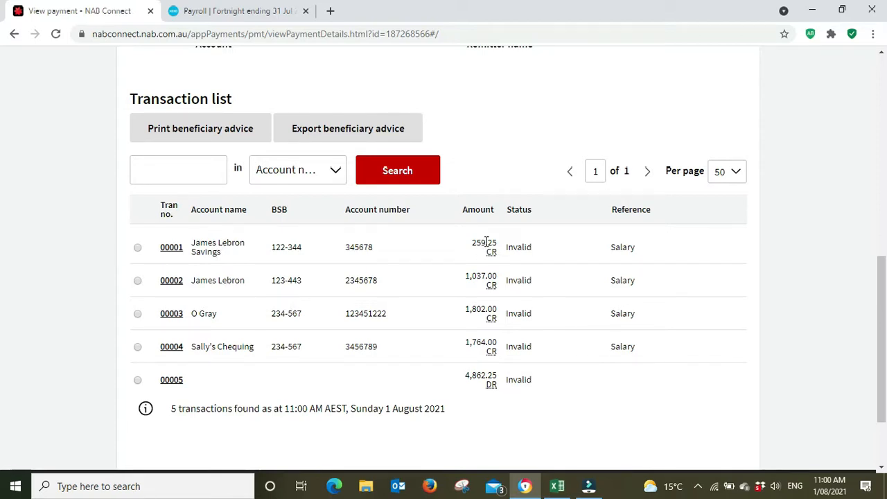
{"action": "mouse_move", "coordinate": [486, 280]}
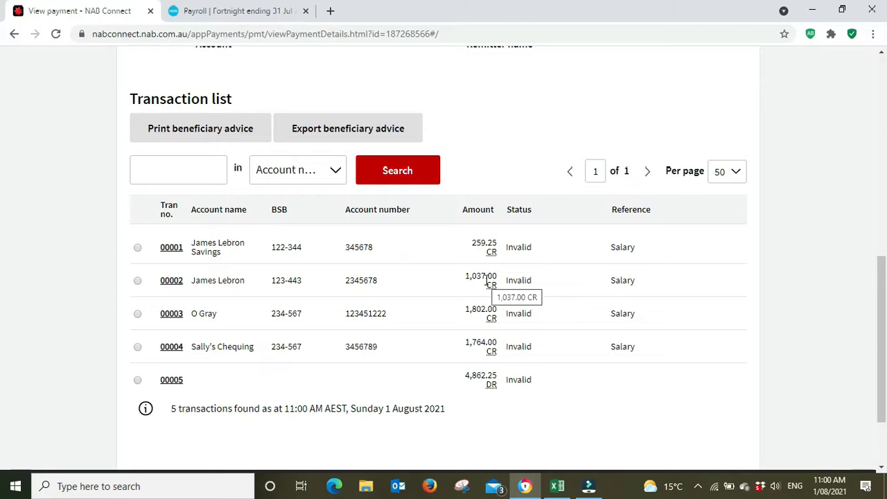
{"action": "mouse_move", "coordinate": [538, 280]}
{"action": "type", "text": "calc"}
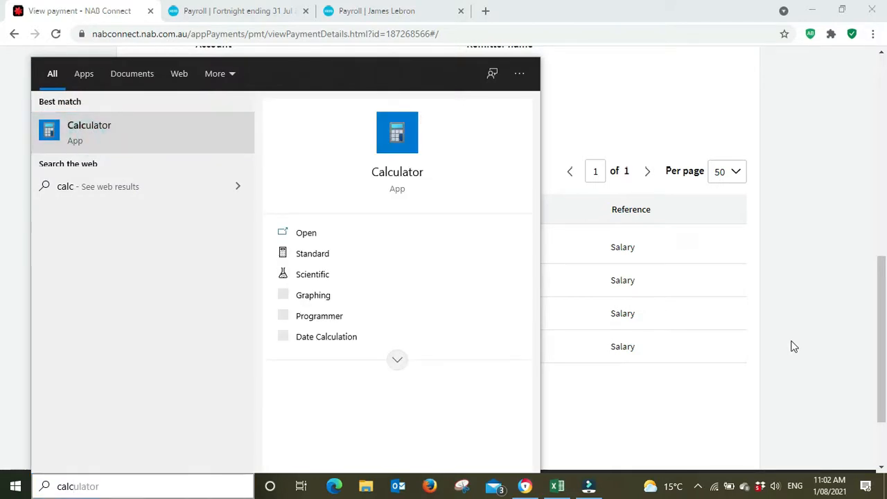
{"action": "left_click", "coordinate": [305, 232]}
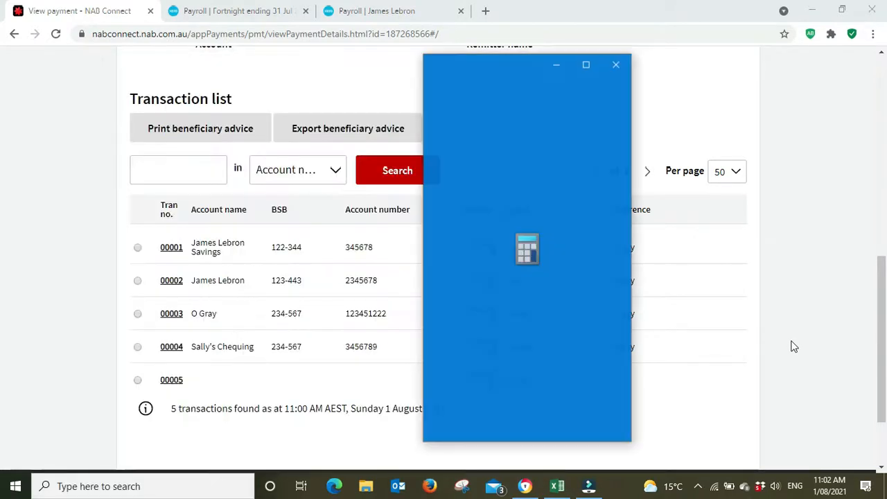
{"action": "left_click_drag", "start_coordinate": [526, 65], "coordinate": [751, 62]}
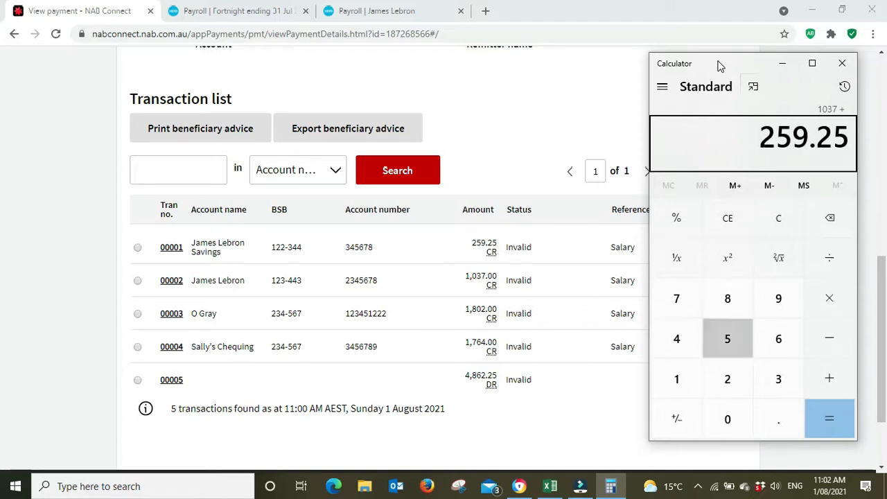
{"action": "left_click", "coordinate": [829, 419]}
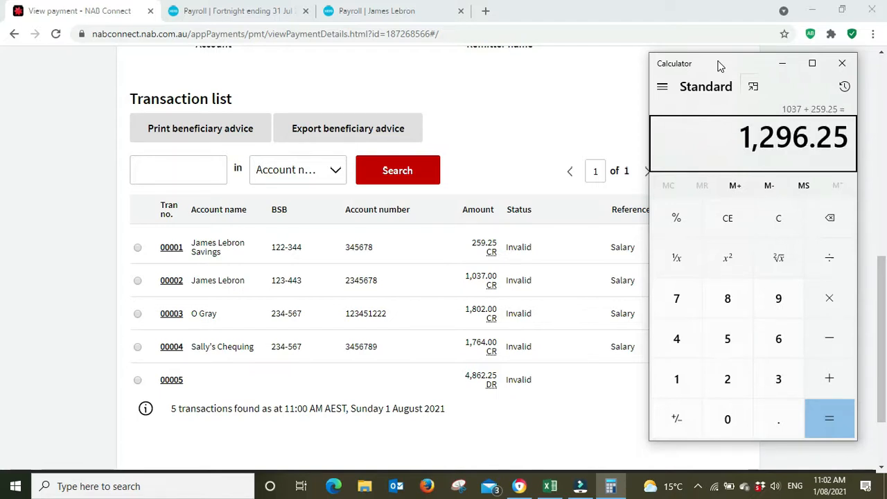
{"action": "left_click", "coordinate": [239, 11]}
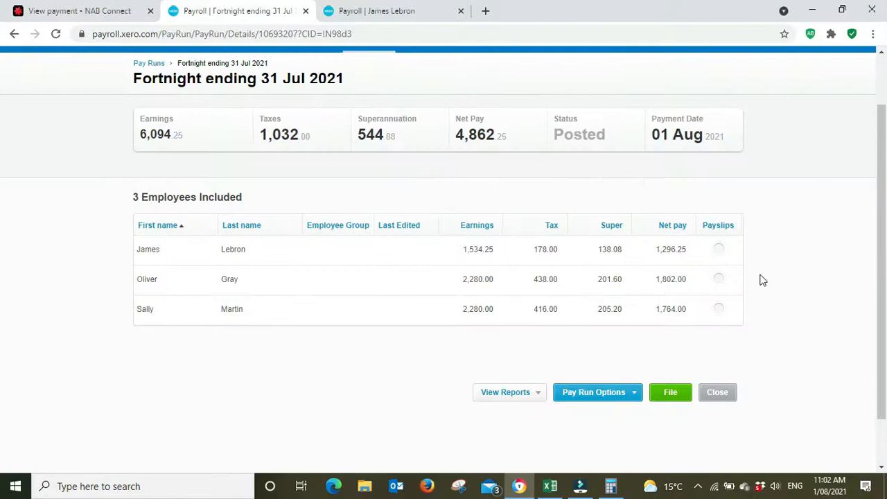
{"action": "mouse_move", "coordinate": [615, 252]}
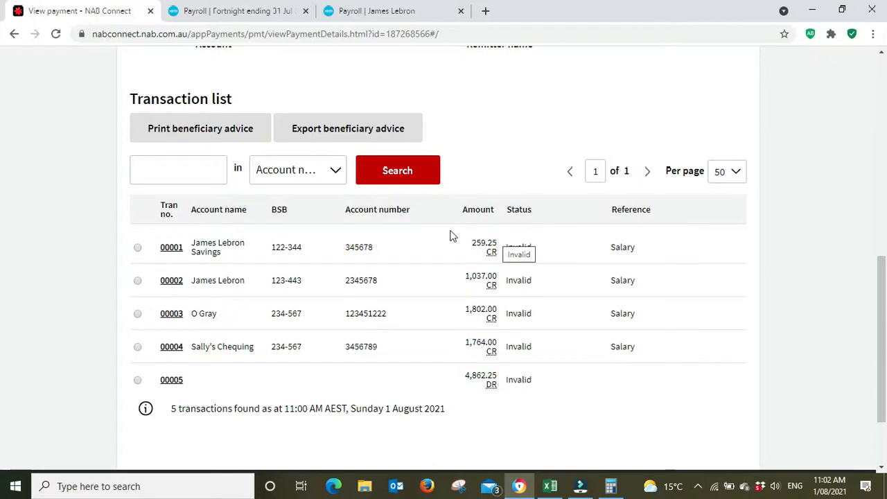
{"action": "mouse_move", "coordinate": [187, 286]}
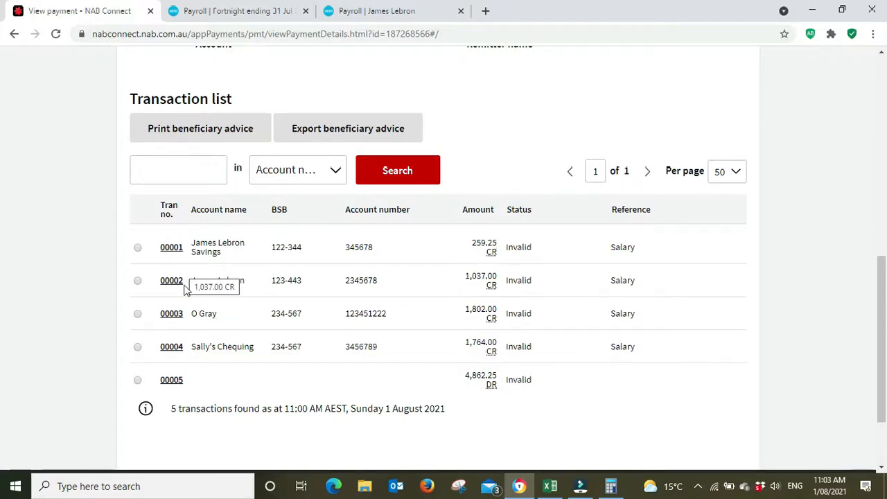
{"action": "mouse_move", "coordinate": [575, 333]}
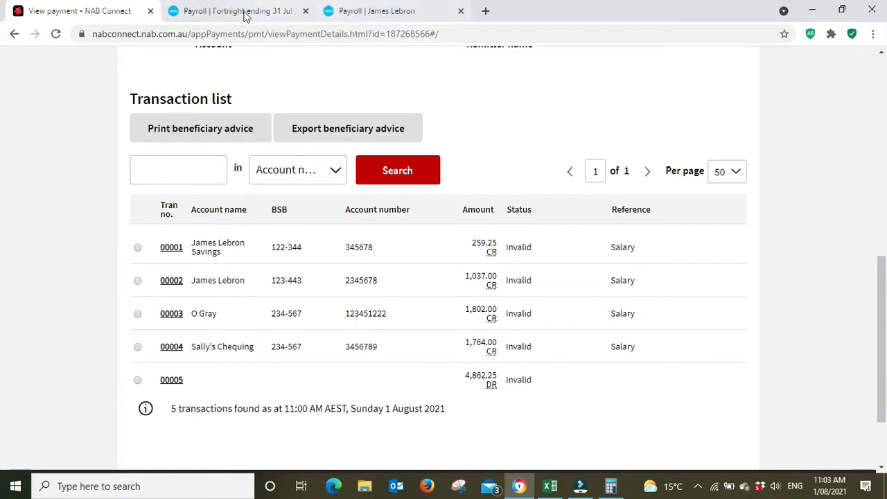
Match the 1,802.00 and 1,764.00 credits to Xero net pay, close the payslip tab, return to the bank list
{"action": "left_click", "coordinate": [236, 11]}
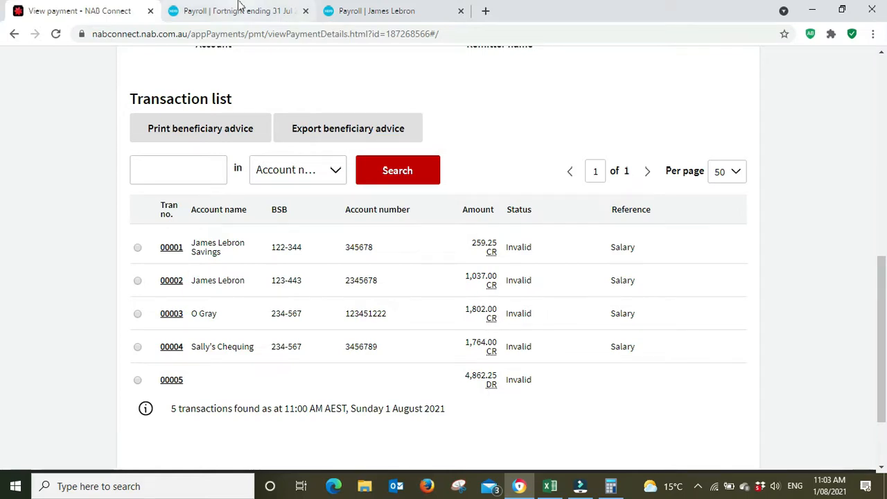
{"action": "left_click", "coordinate": [239, 11]}
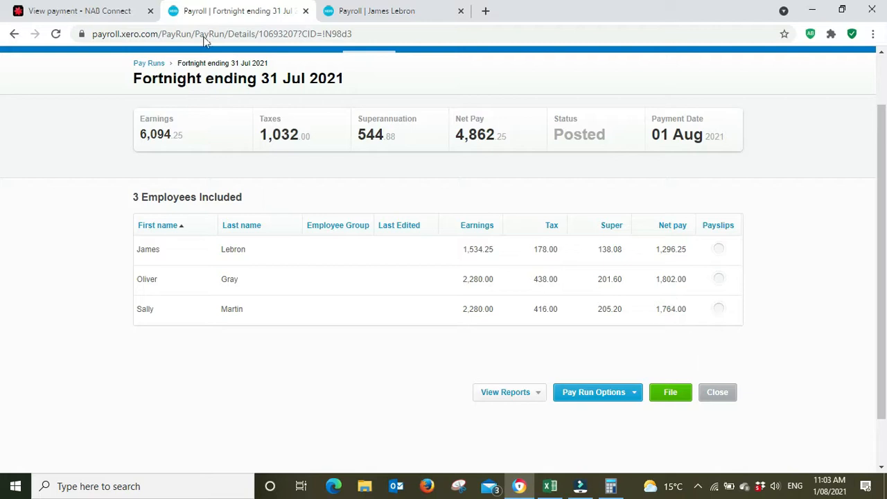
{"action": "left_click", "coordinate": [78, 12]}
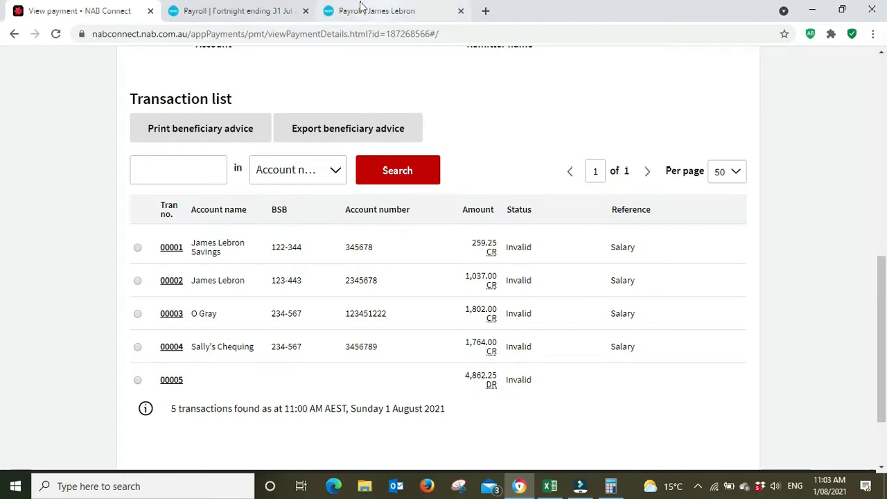
{"action": "left_click", "coordinate": [460, 11]}
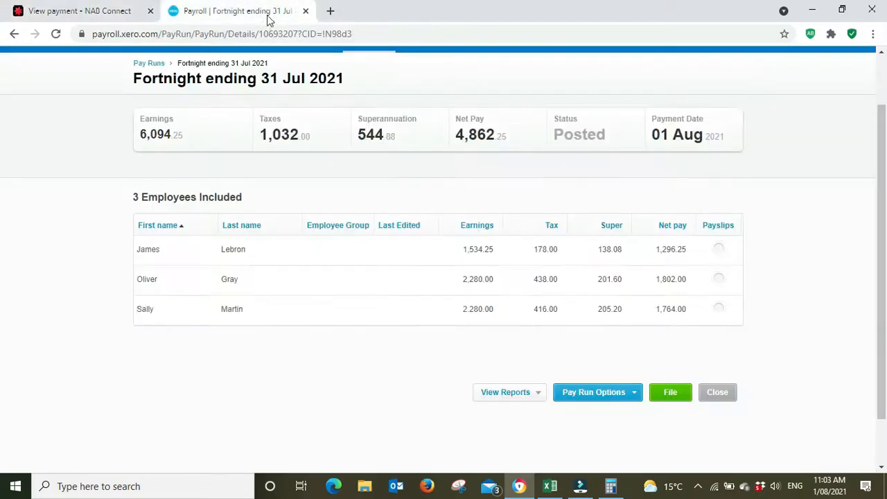
{"action": "mouse_move", "coordinate": [485, 146]}
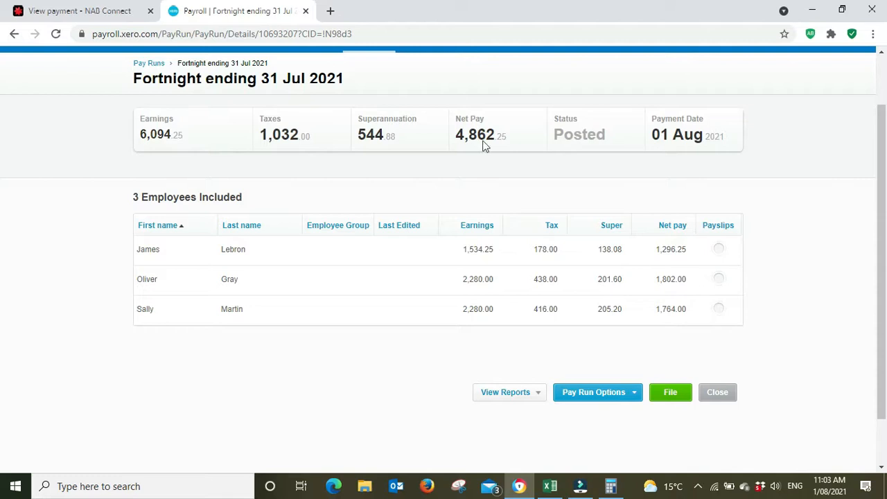
{"action": "mouse_move", "coordinate": [83, 11]}
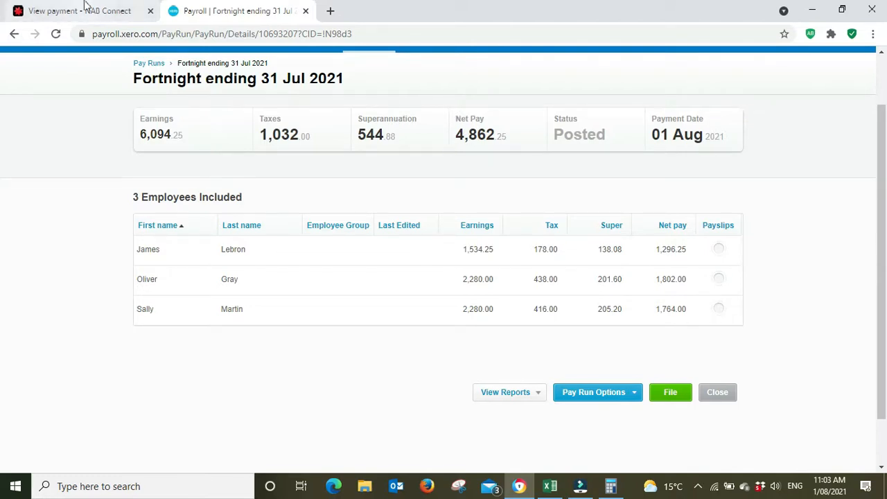
{"action": "left_click", "coordinate": [77, 11]}
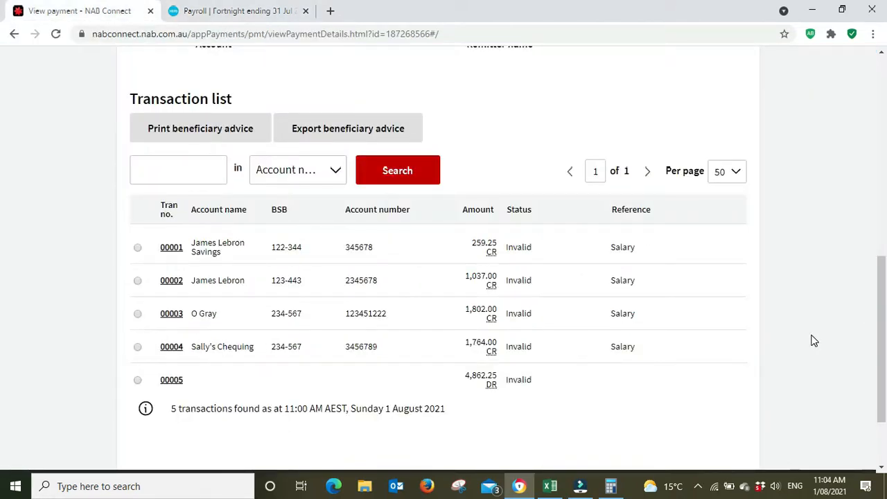
{"action": "scroll", "scroll_direction": "up", "scroll_amount": 3}
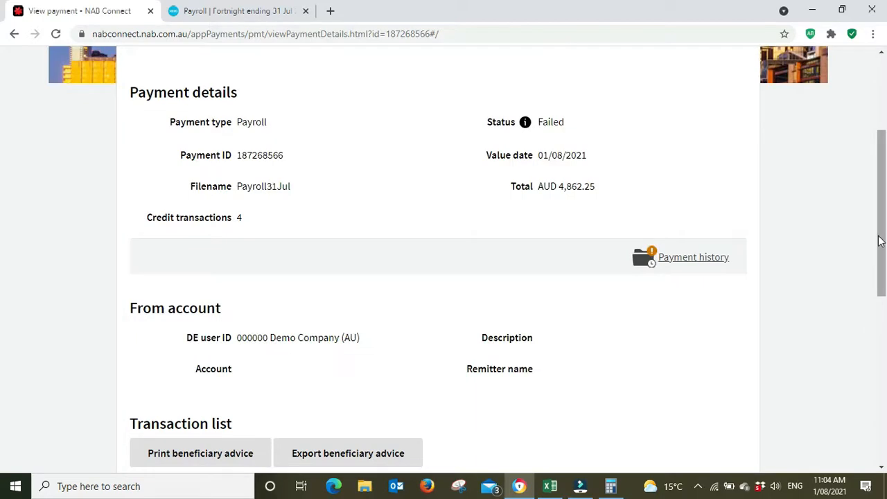
{"action": "scroll", "scroll_direction": "down", "scroll_amount": 3}
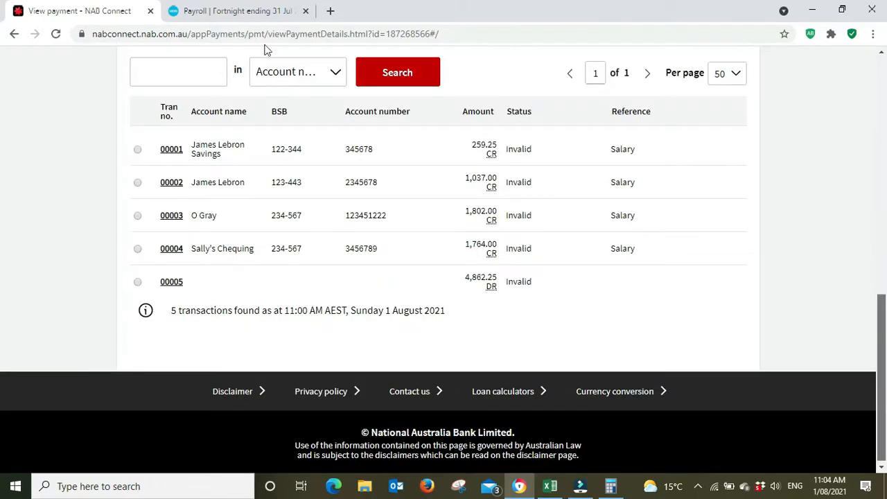
{"action": "mouse_move", "coordinate": [222, 149]}
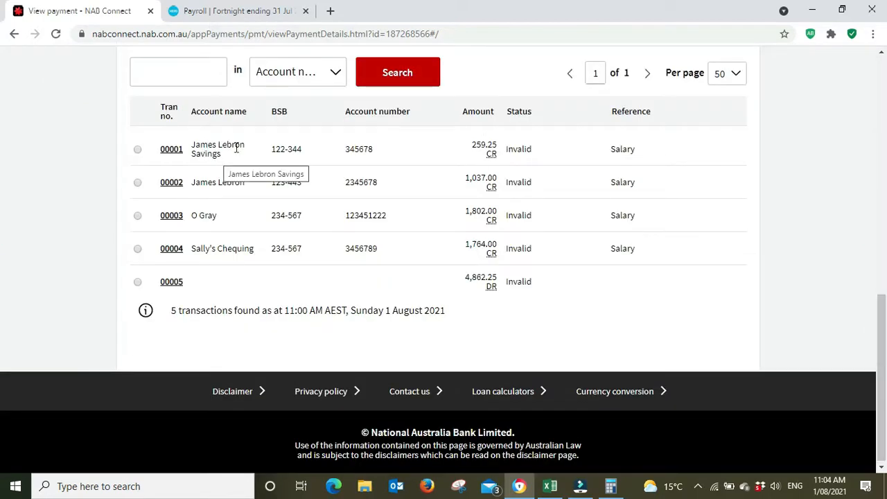
{"action": "mouse_move", "coordinate": [872, 246]}
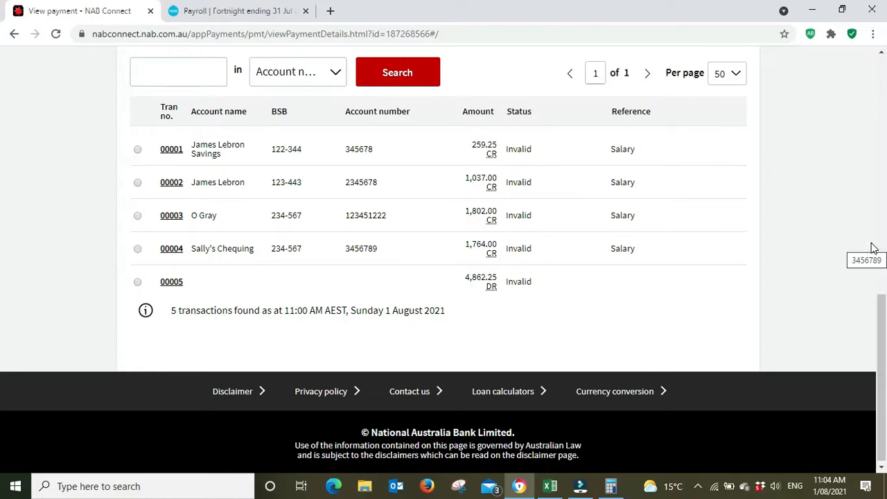
{"action": "mouse_move", "coordinate": [869, 247]}
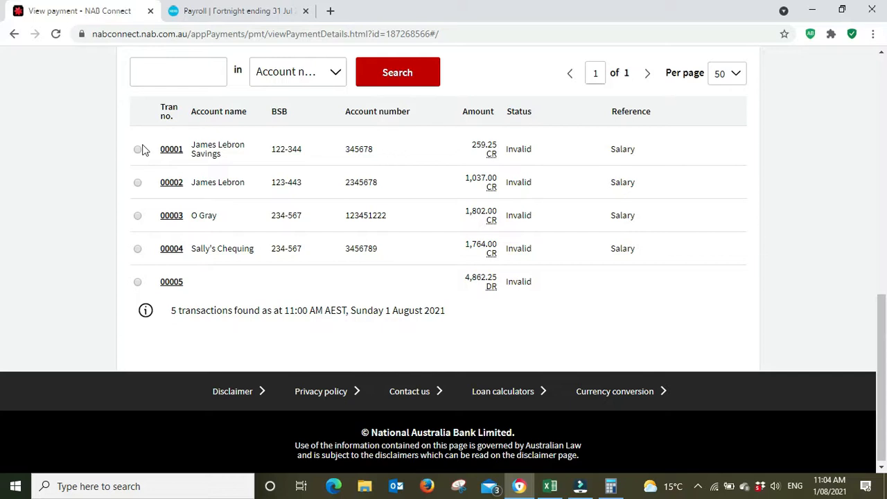
{"action": "mouse_move", "coordinate": [242, 182]}
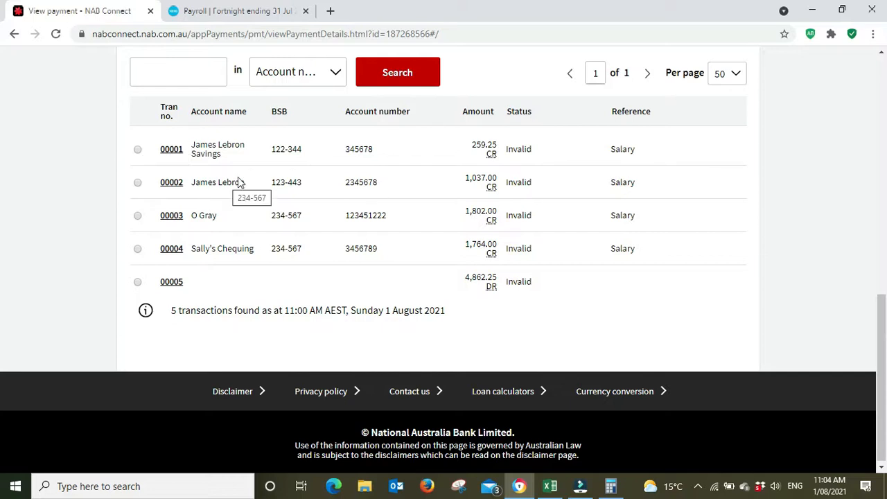
{"action": "mouse_move", "coordinate": [840, 321]}
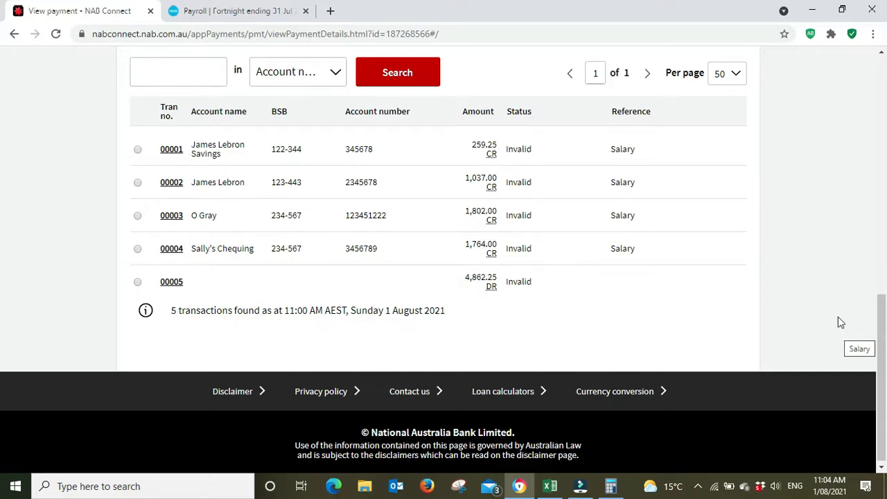
{"action": "scroll", "scroll_direction": "up", "scroll_amount": 3}
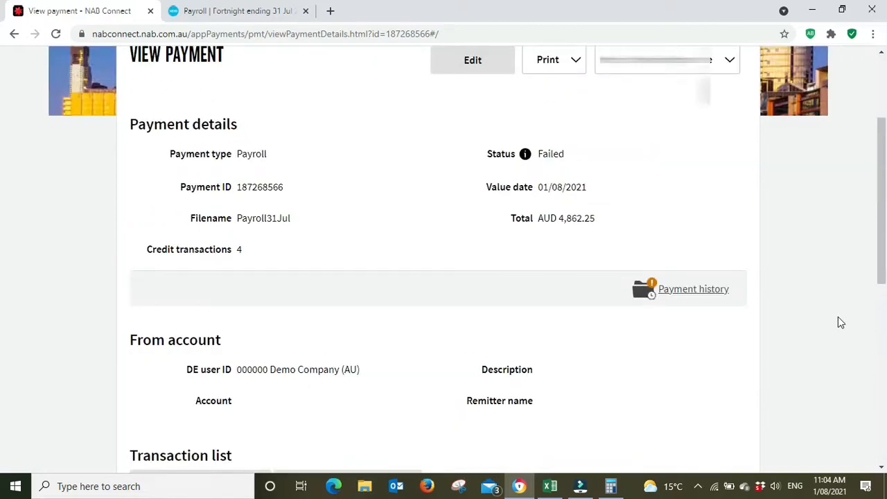
{"action": "scroll", "scroll_direction": "up", "scroll_amount": 3}
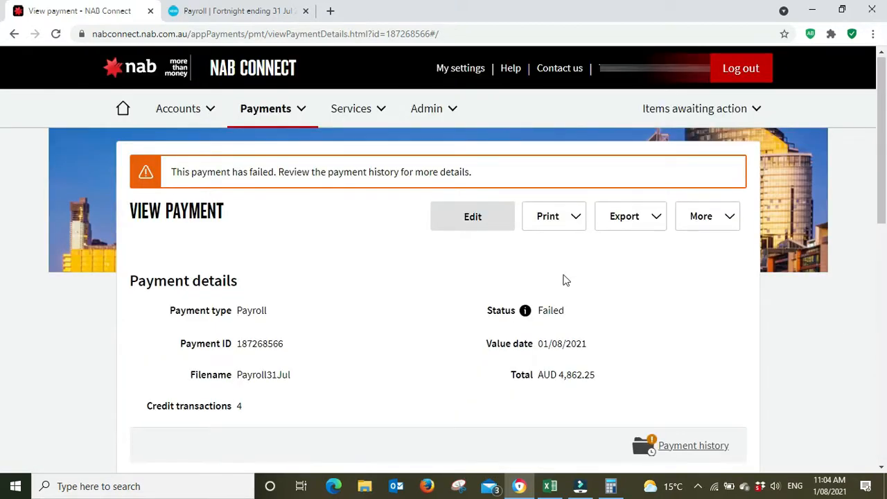
{"action": "mouse_move", "coordinate": [664, 315]}
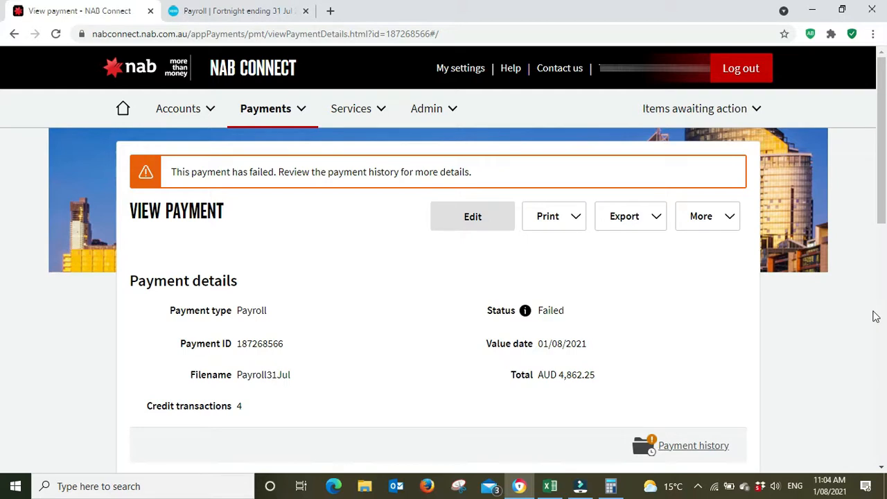
{"action": "mouse_move", "coordinate": [854, 309]}
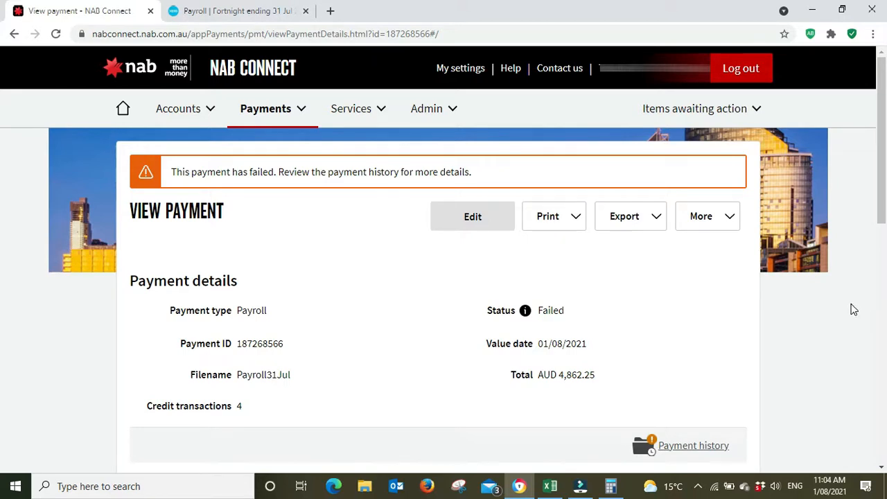
{"action": "mouse_move", "coordinate": [407, 50]}
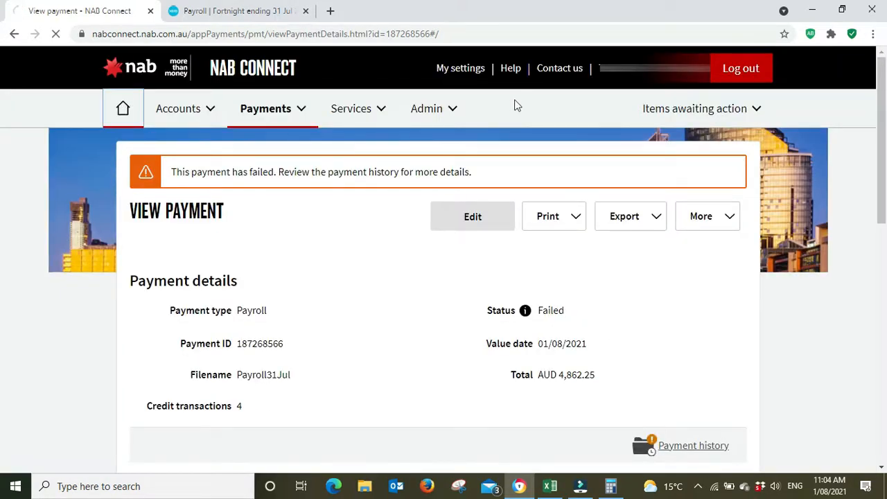
Send NAB Connect to its accounts summary and return to the Xero pay run showing net pay 4,862.25
{"action": "left_click", "coordinate": [122, 108]}
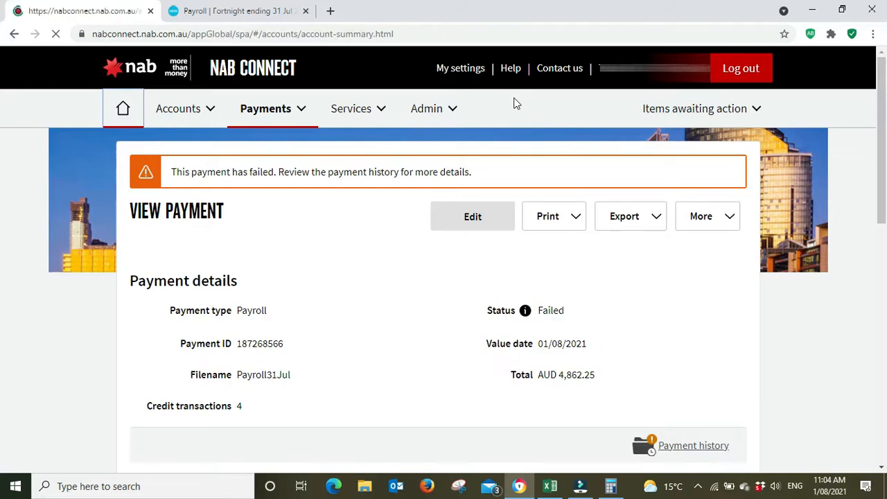
{"action": "mouse_move", "coordinate": [520, 105]}
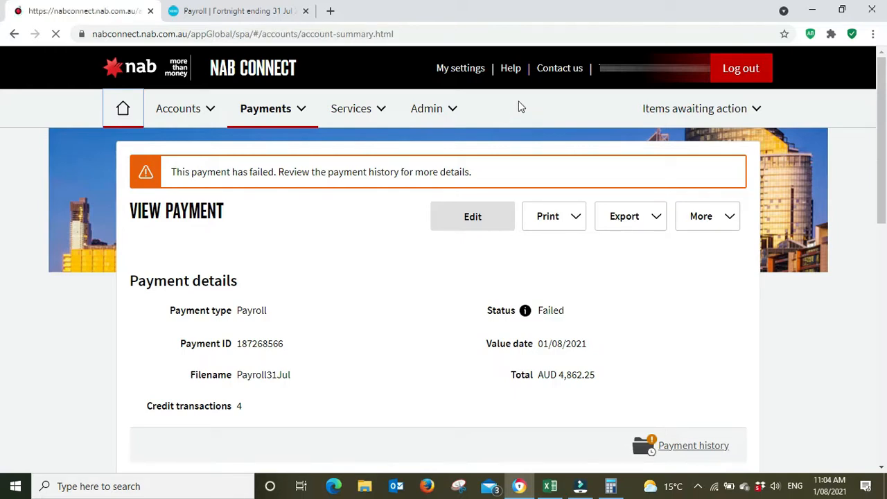
{"action": "left_click", "coordinate": [238, 11]}
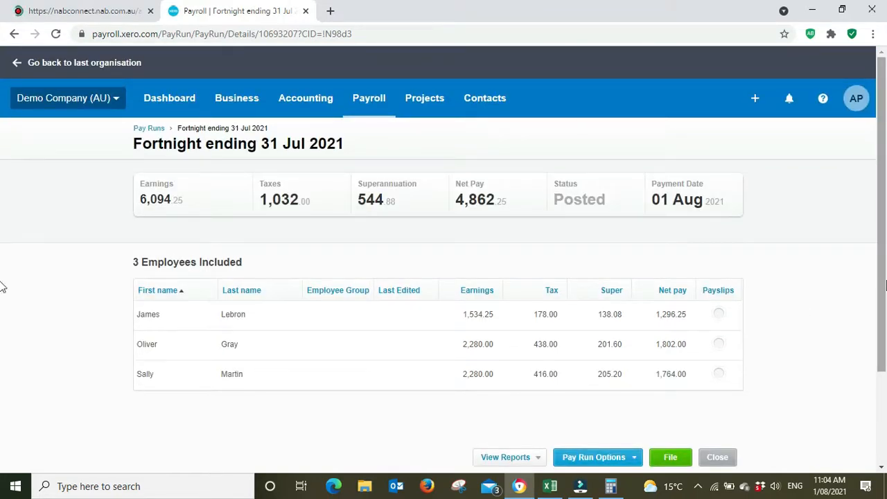
{"action": "mouse_move", "coordinate": [787, 333]}
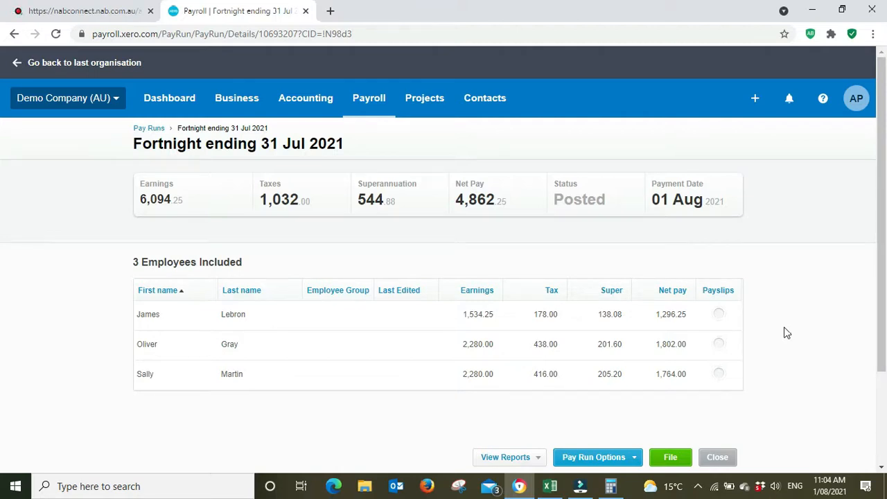
{"action": "mouse_move", "coordinate": [776, 346]}
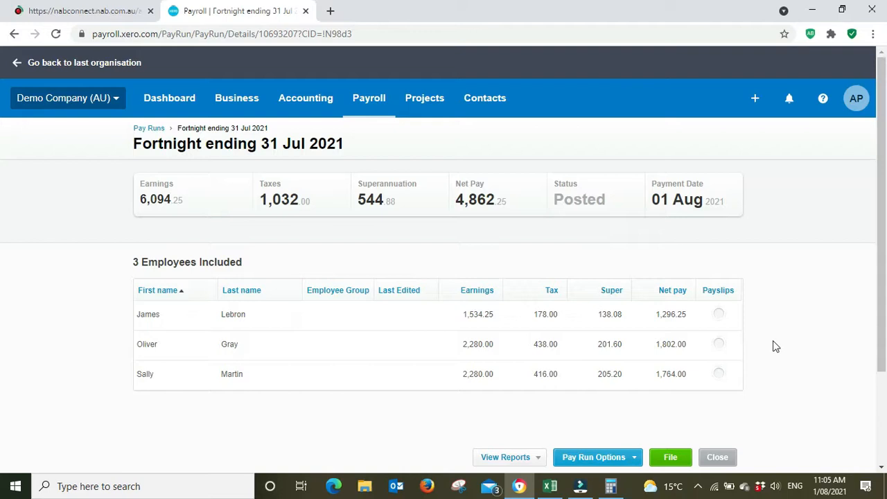